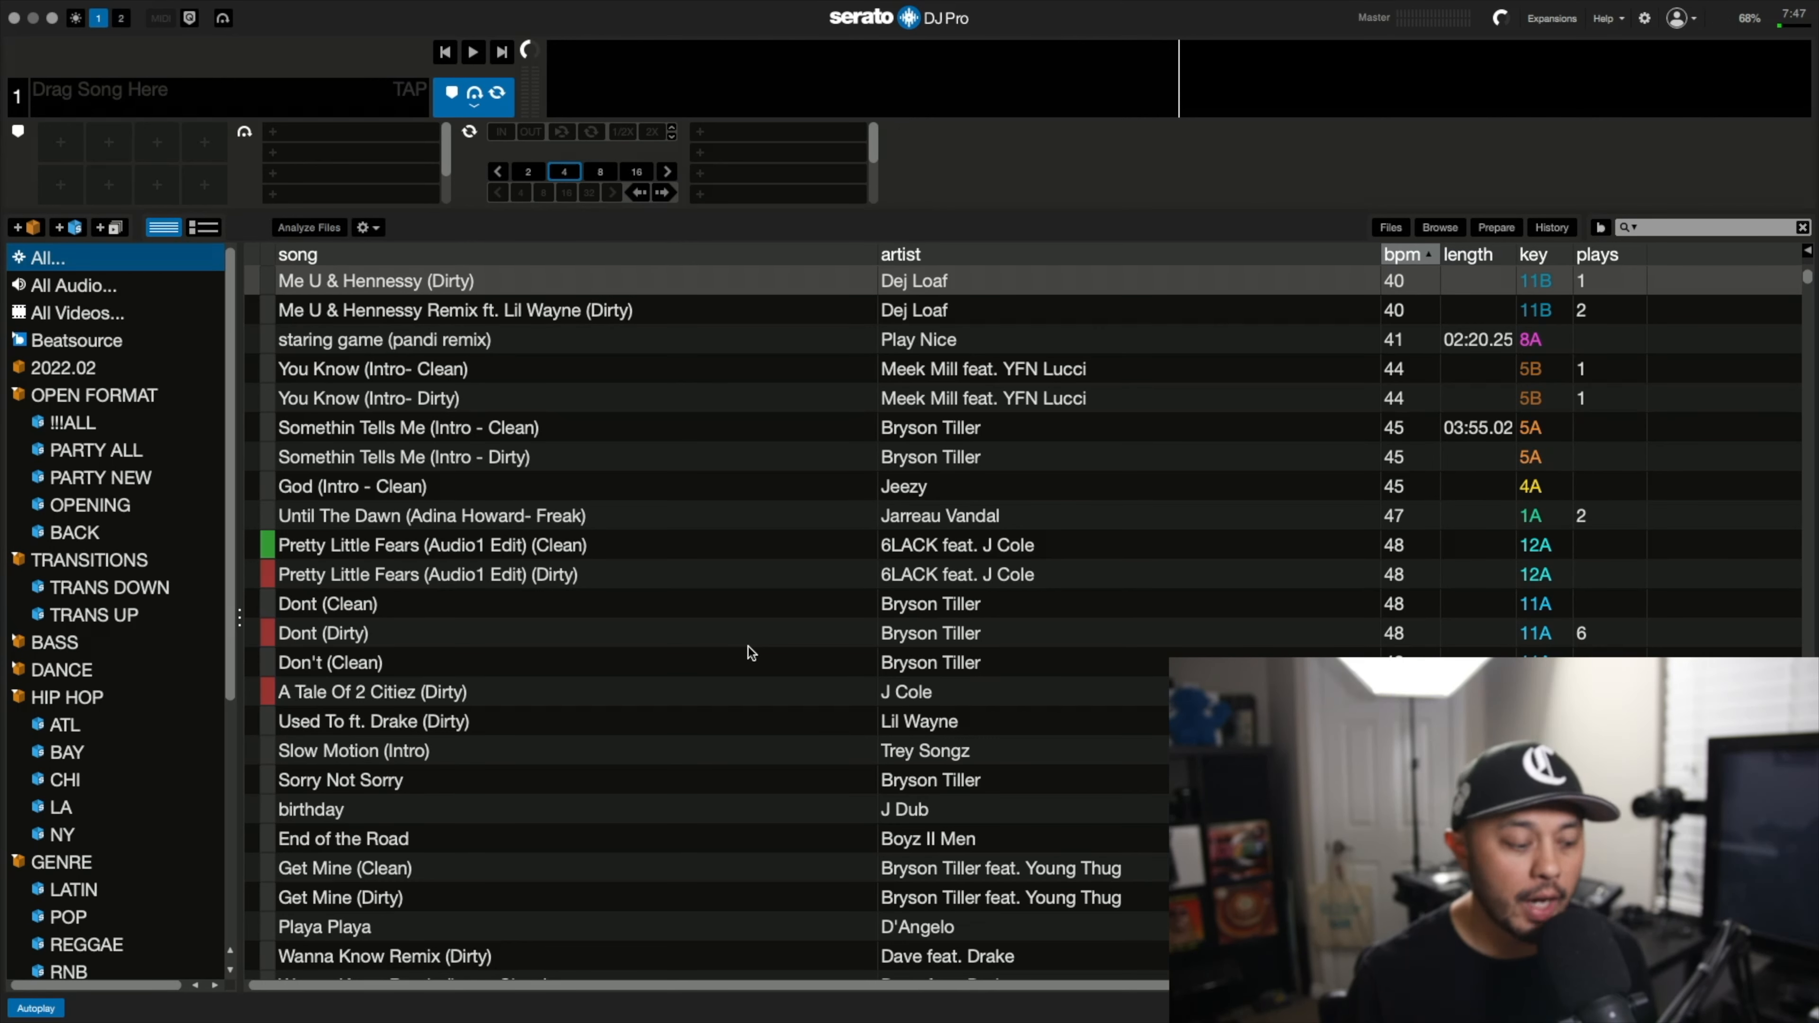
mouse_move(725, 650)
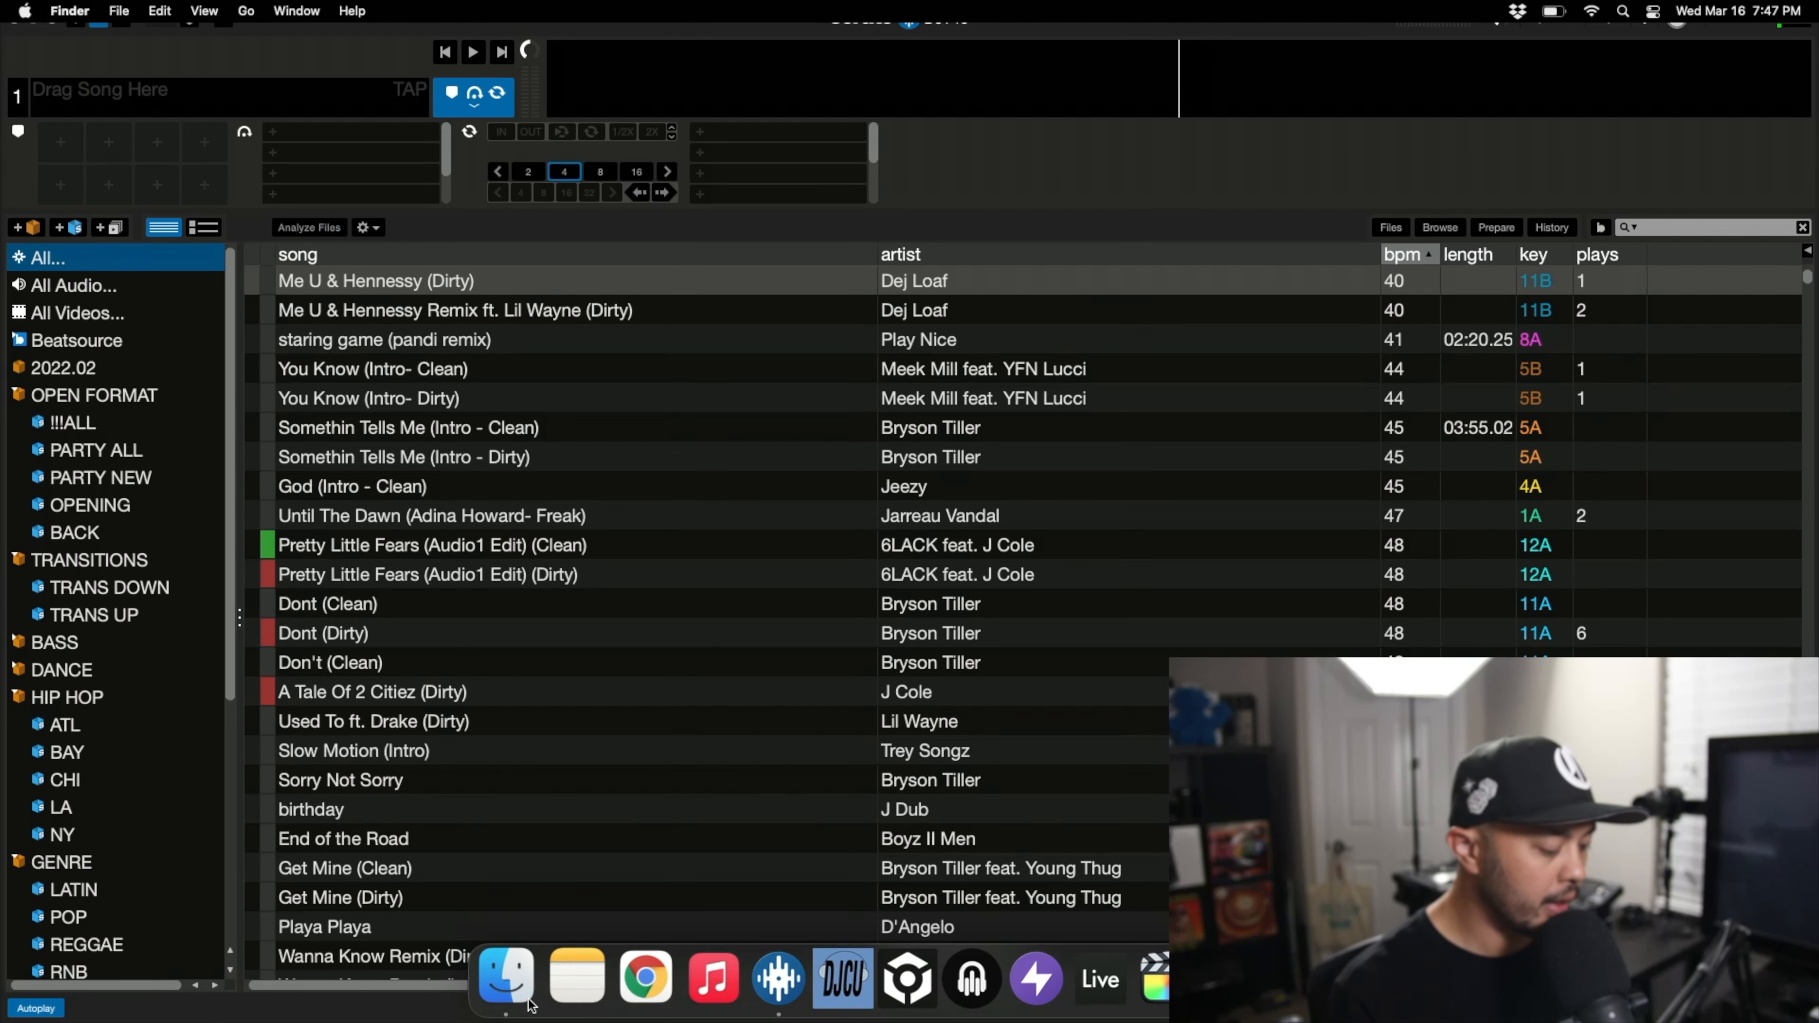
Step: View the Downloads folder in Finder, then begin quitting Serato DJ Pro
click(505, 978)
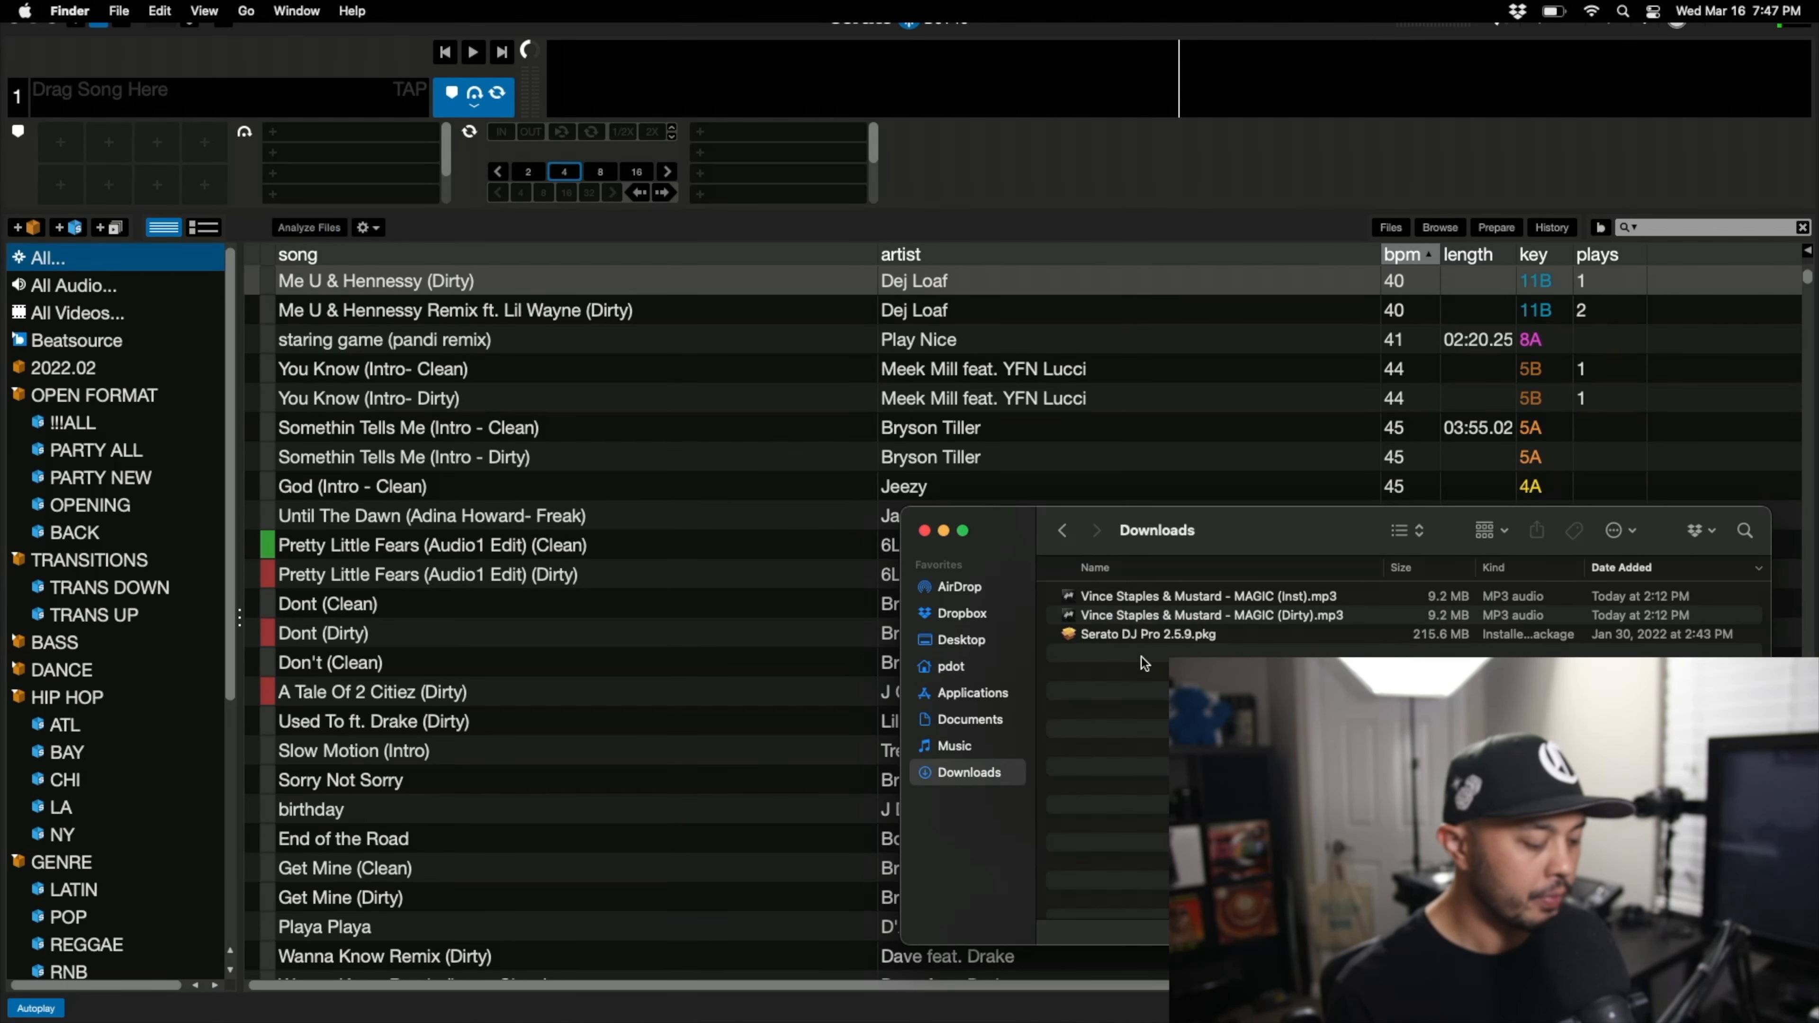
click(1211, 615)
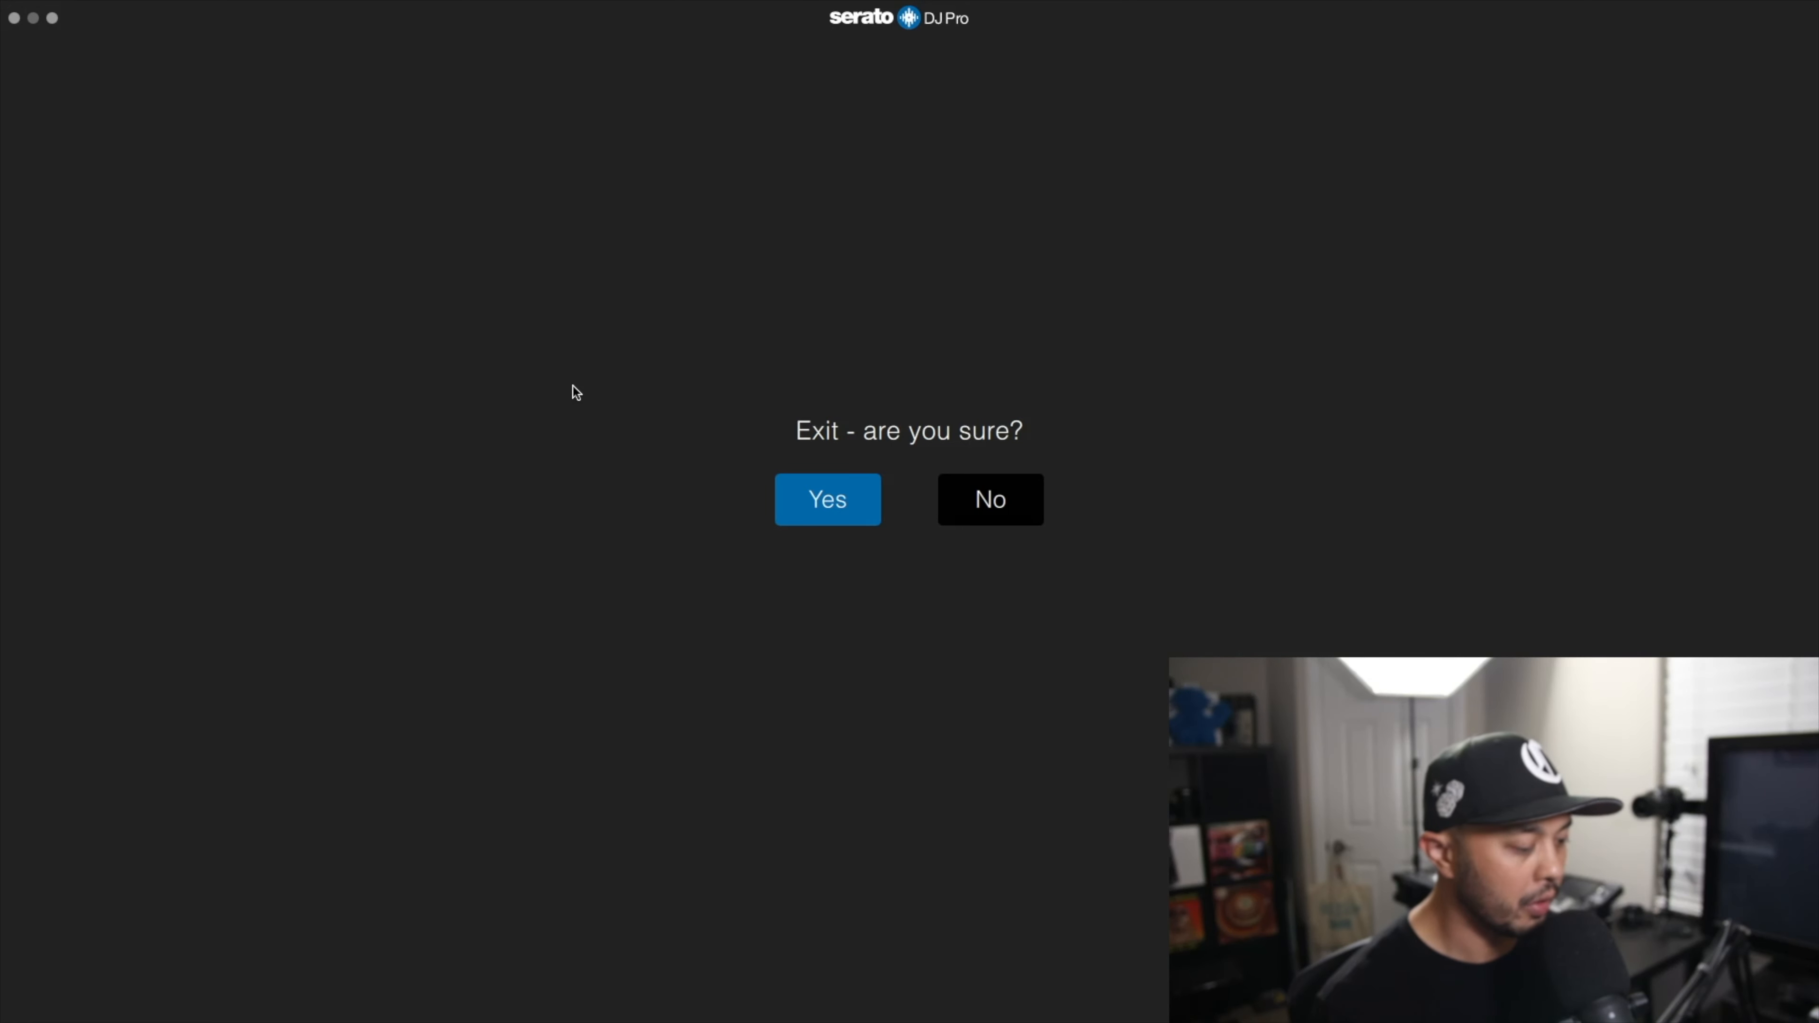
Step: Confirm the Serato exit and collapse Auto Import inside the _Serato_ folder
click(827, 499)
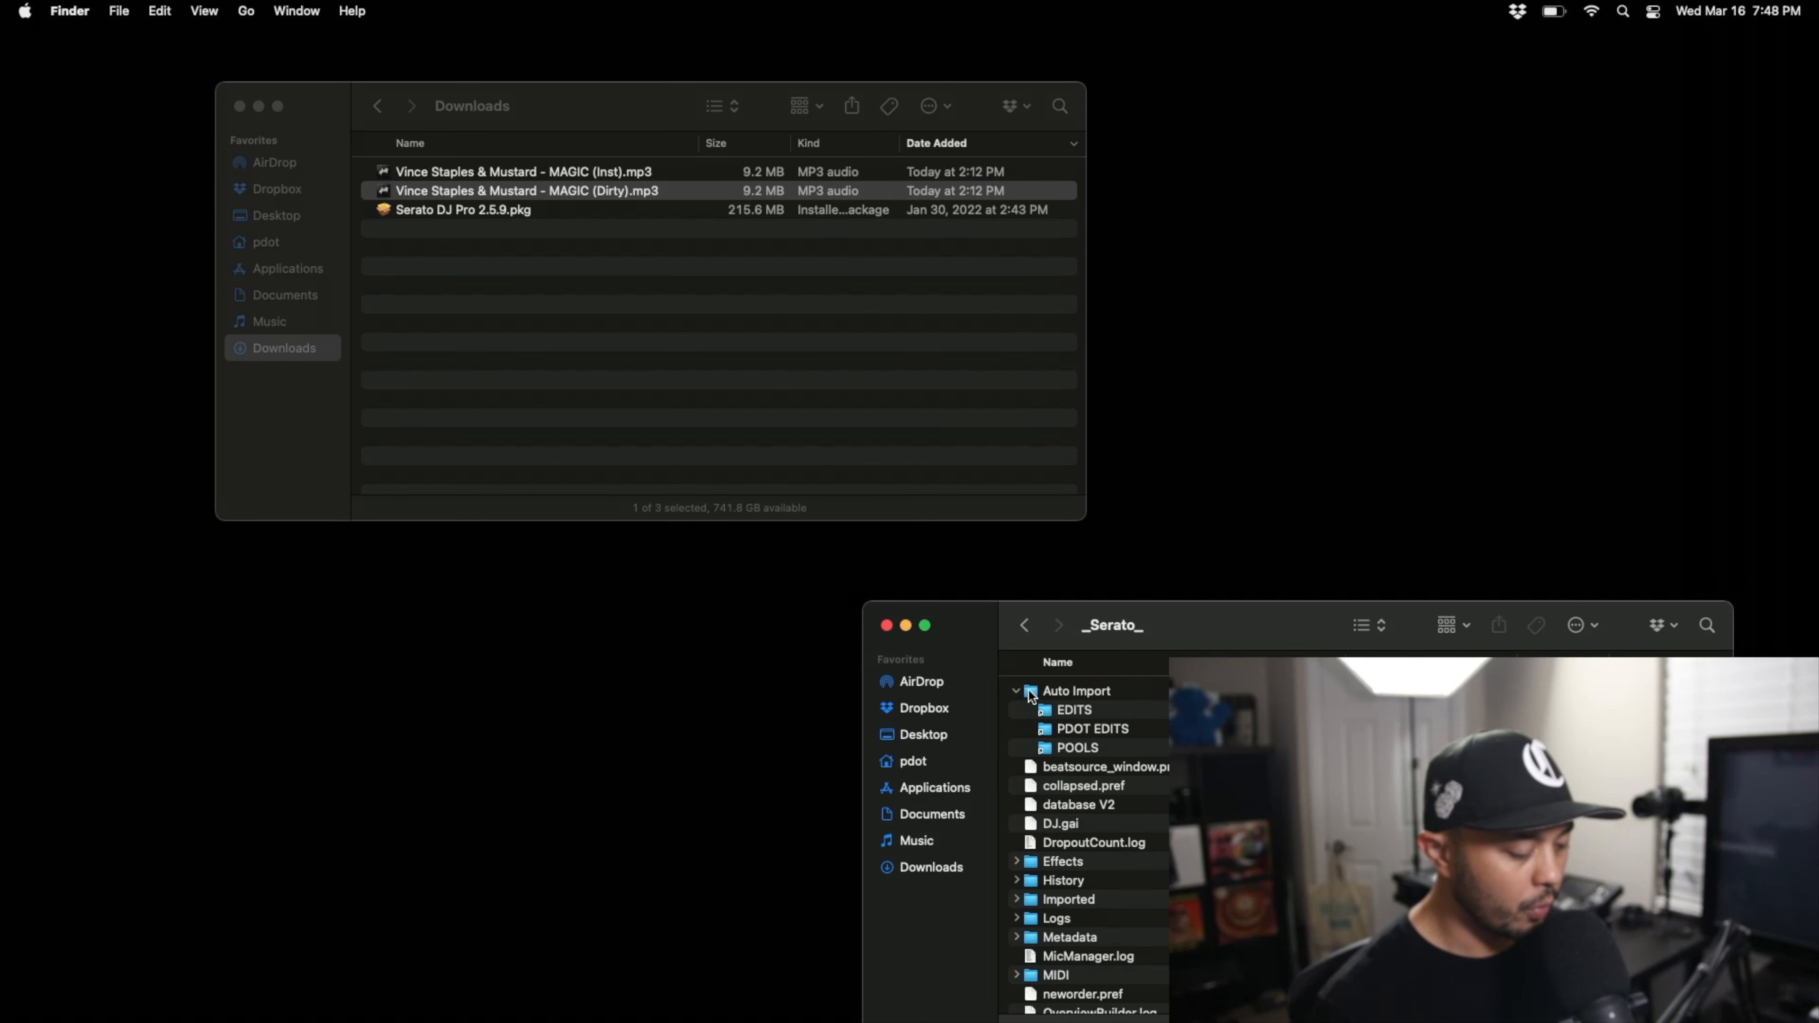
click(1017, 690)
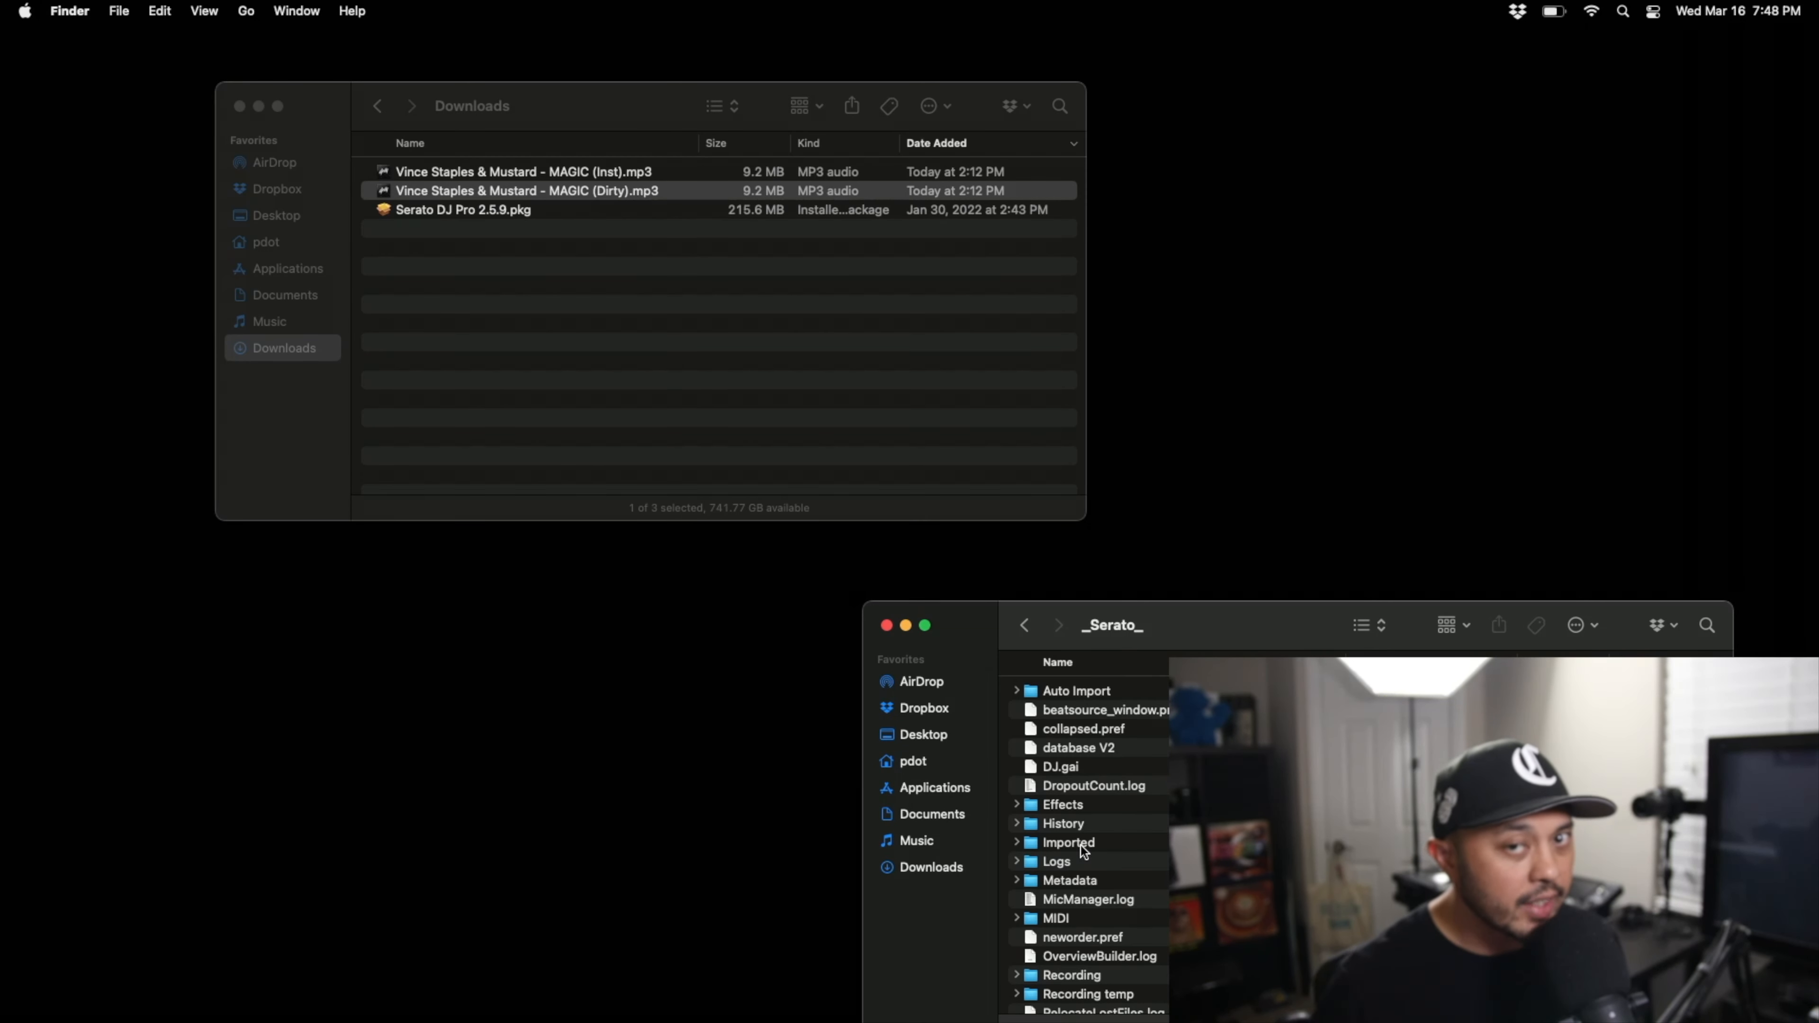
mouse_move(553, 418)
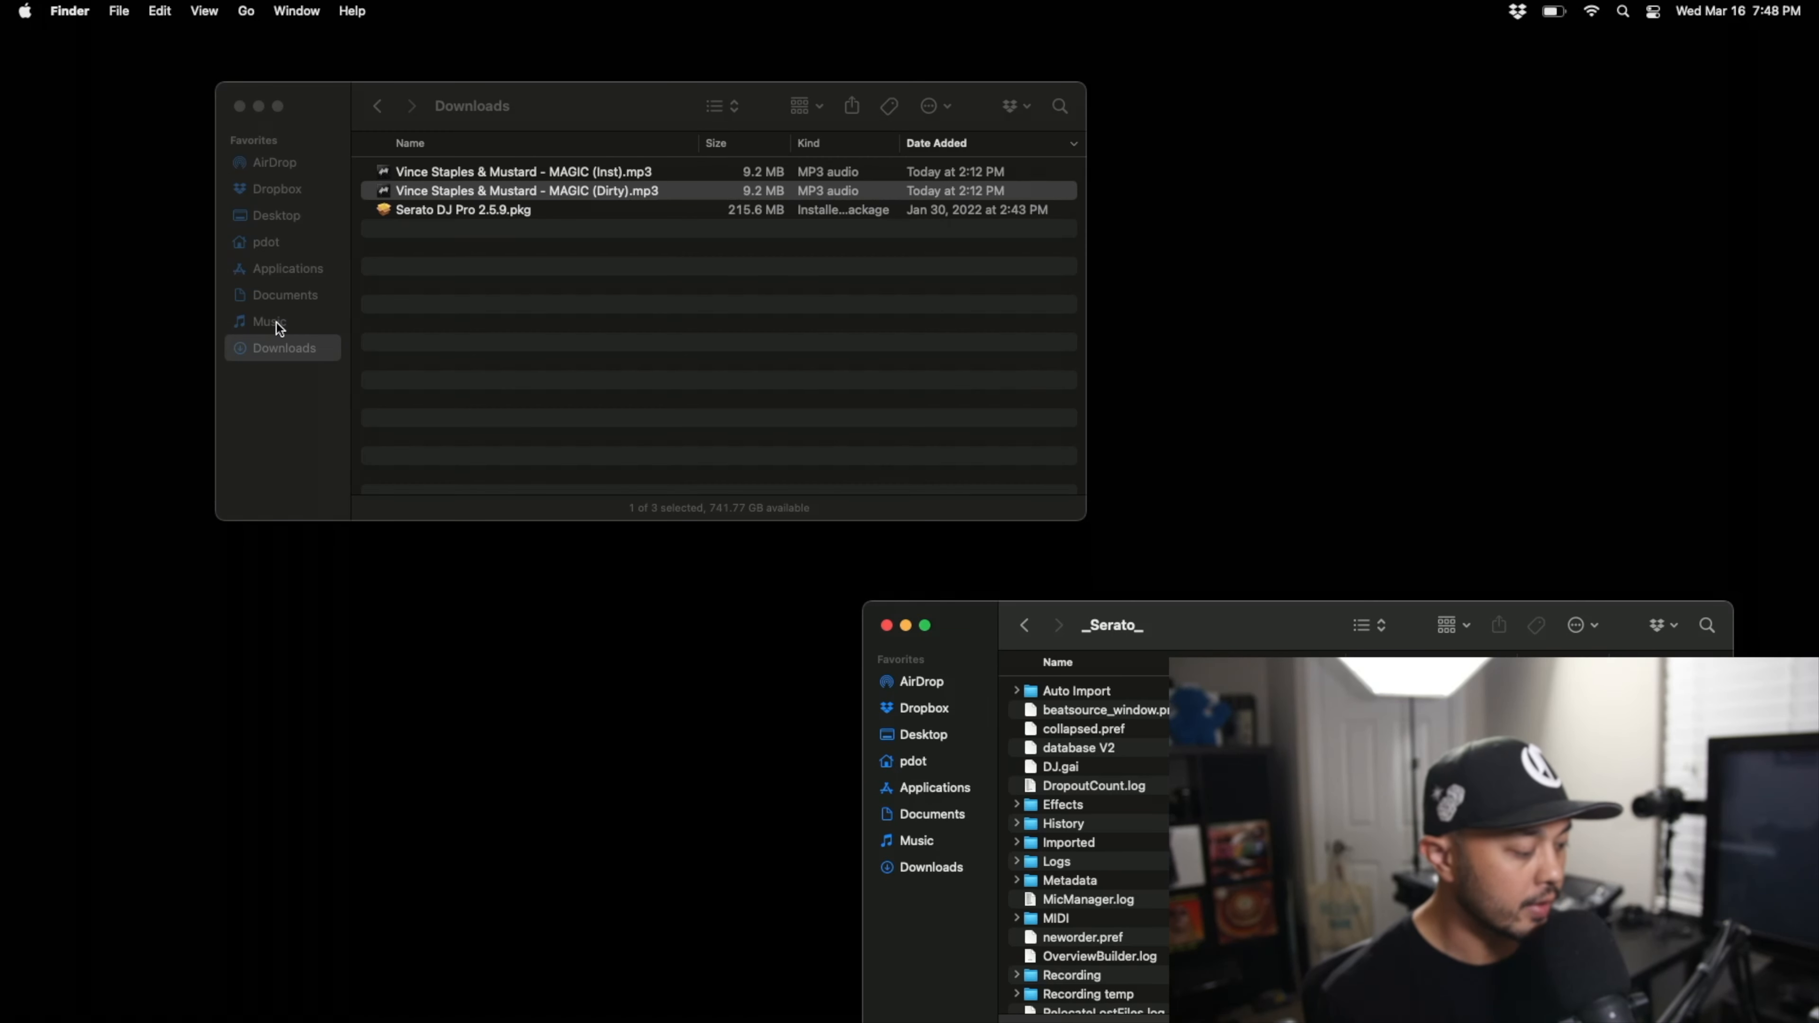
Step: Make a Downloads alias from the home folder and move it into _Serato_/Auto Import
click(527, 191)
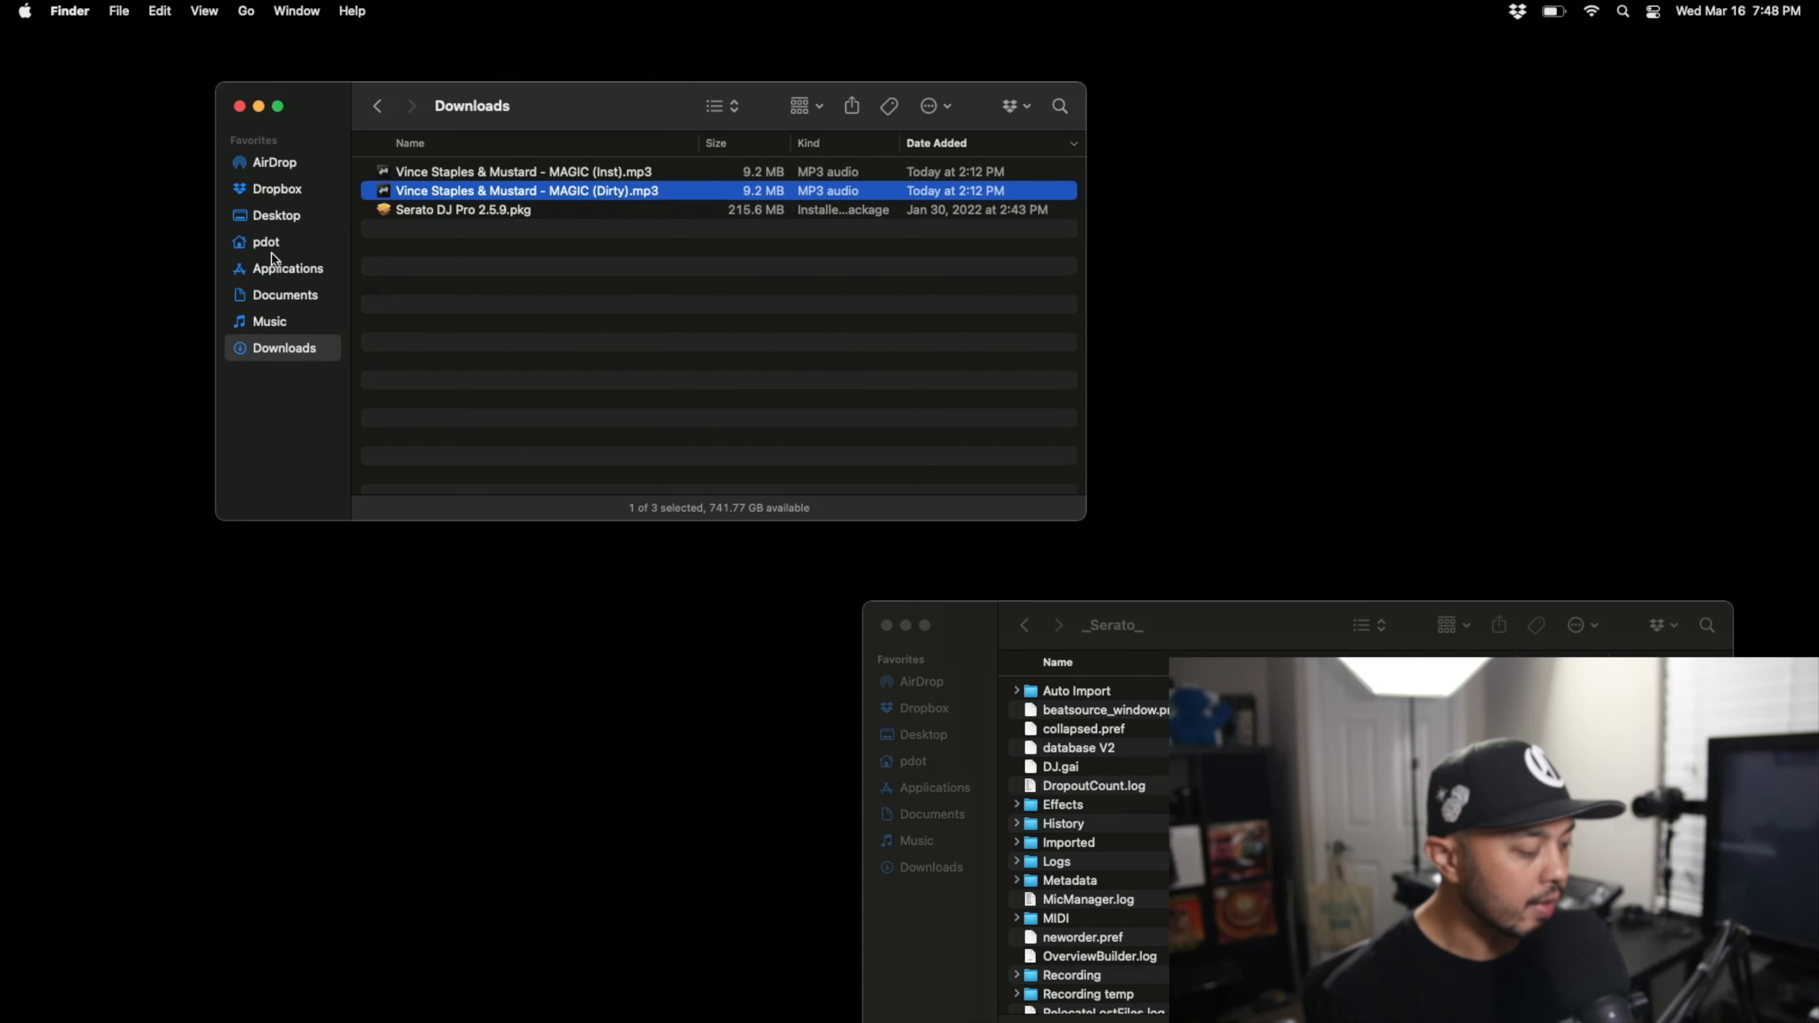
click(265, 242)
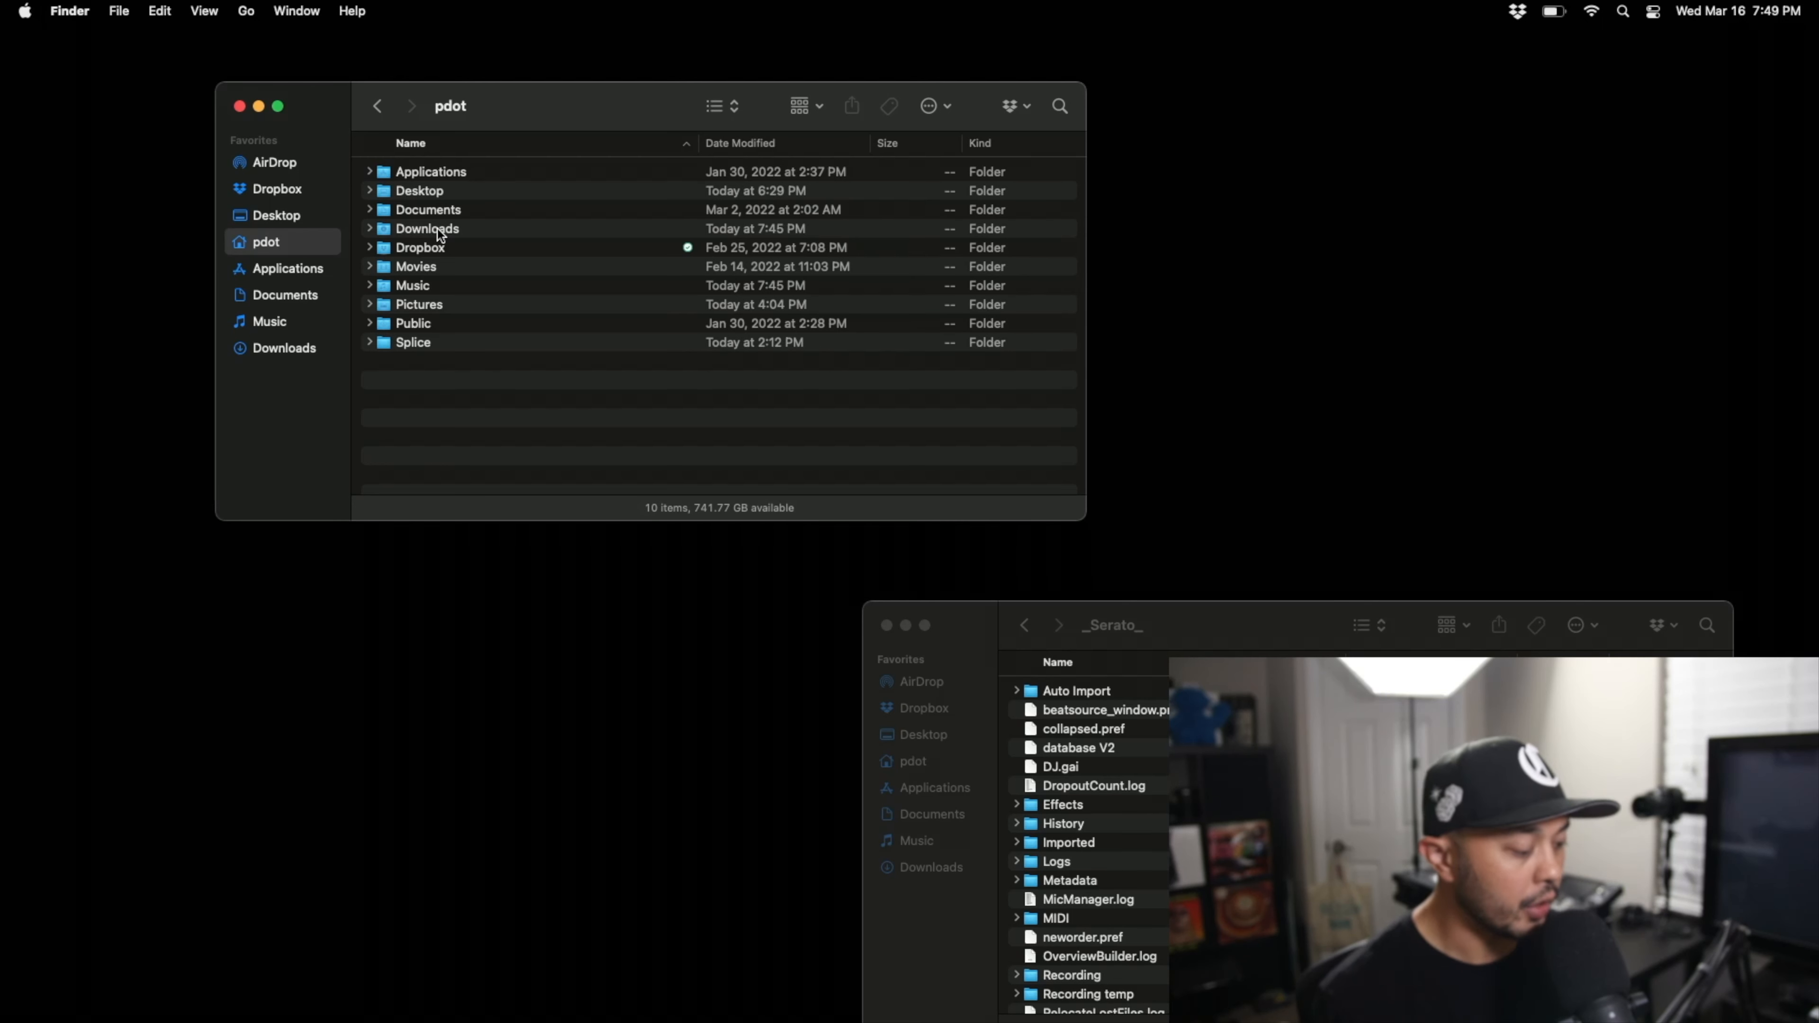
right_click(426, 228)
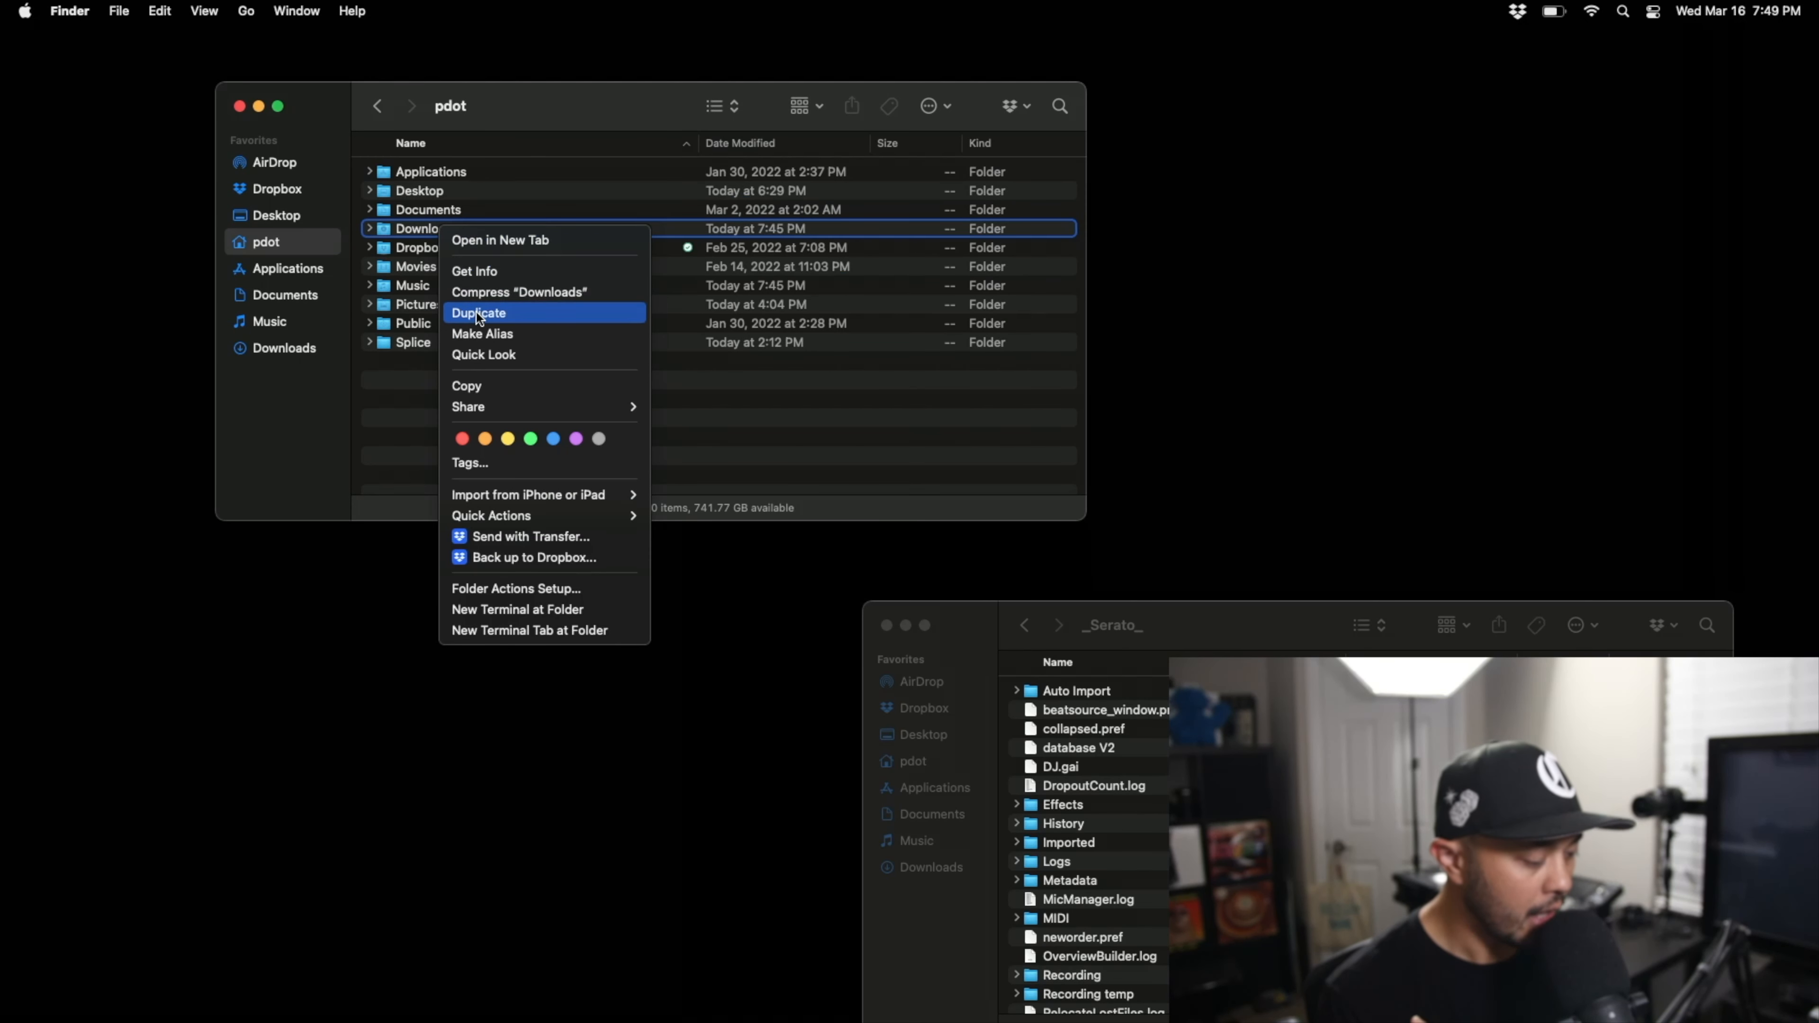
click(481, 332)
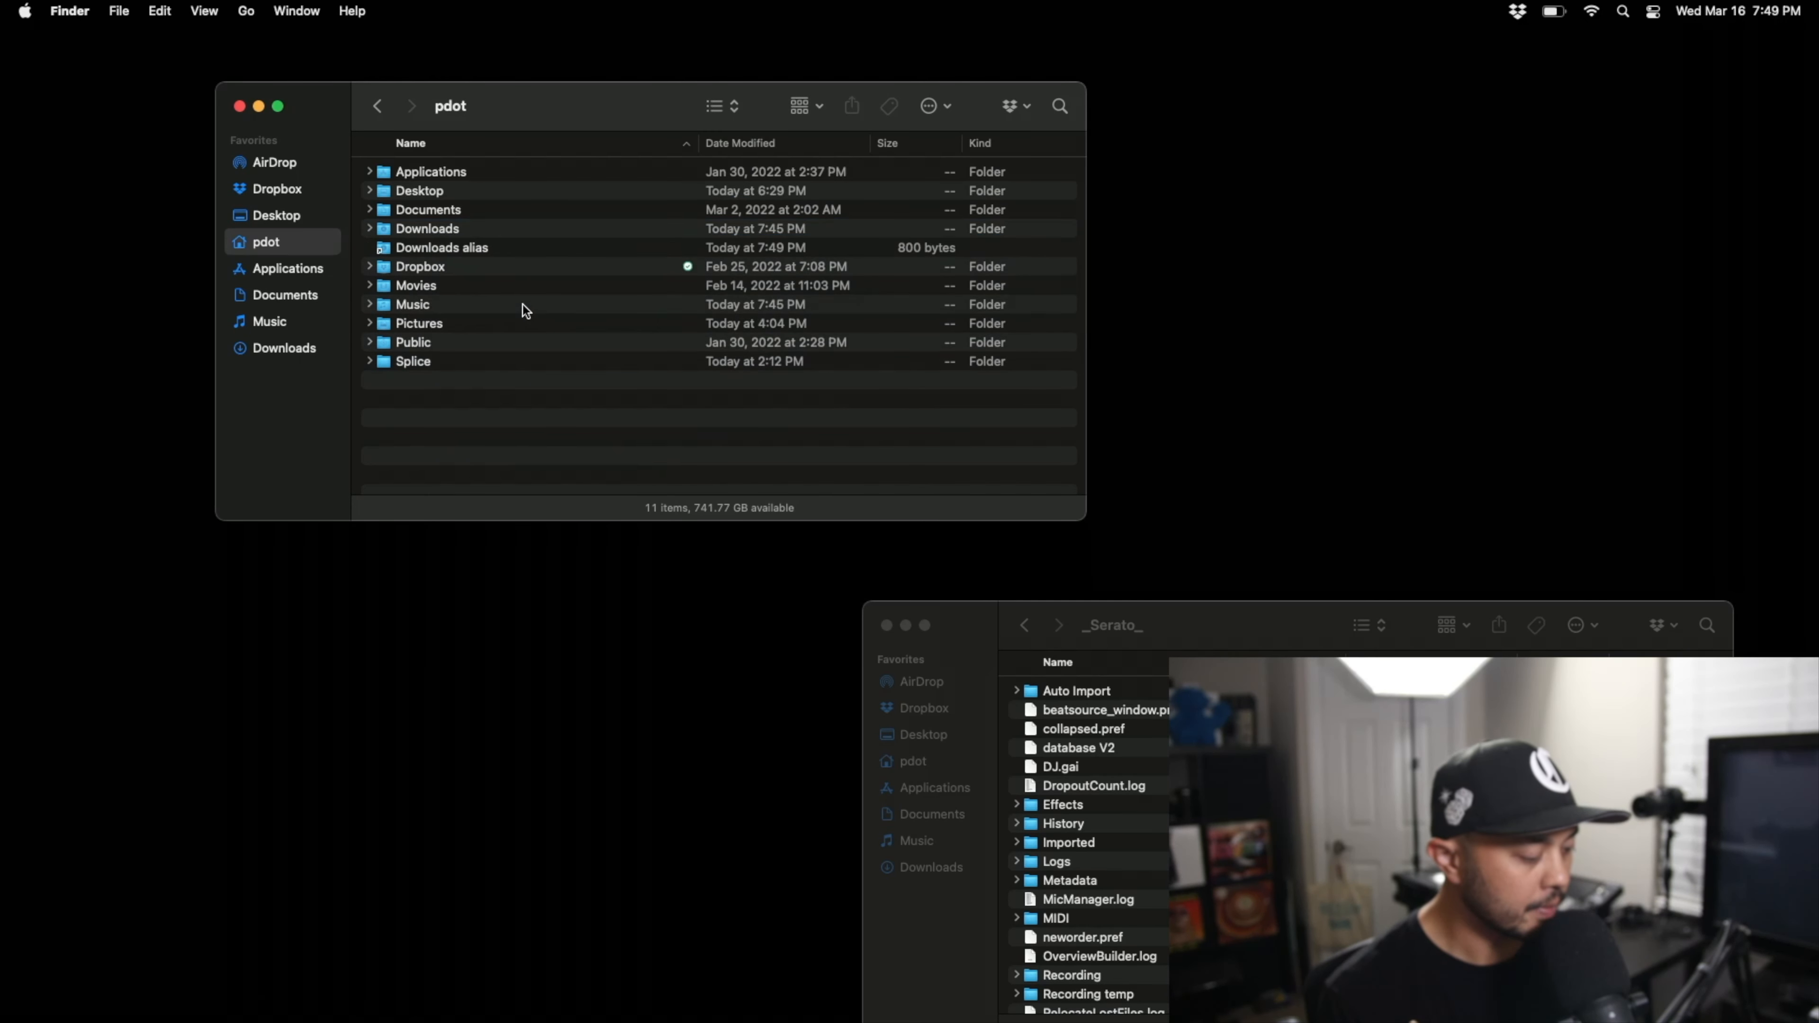
click(441, 247)
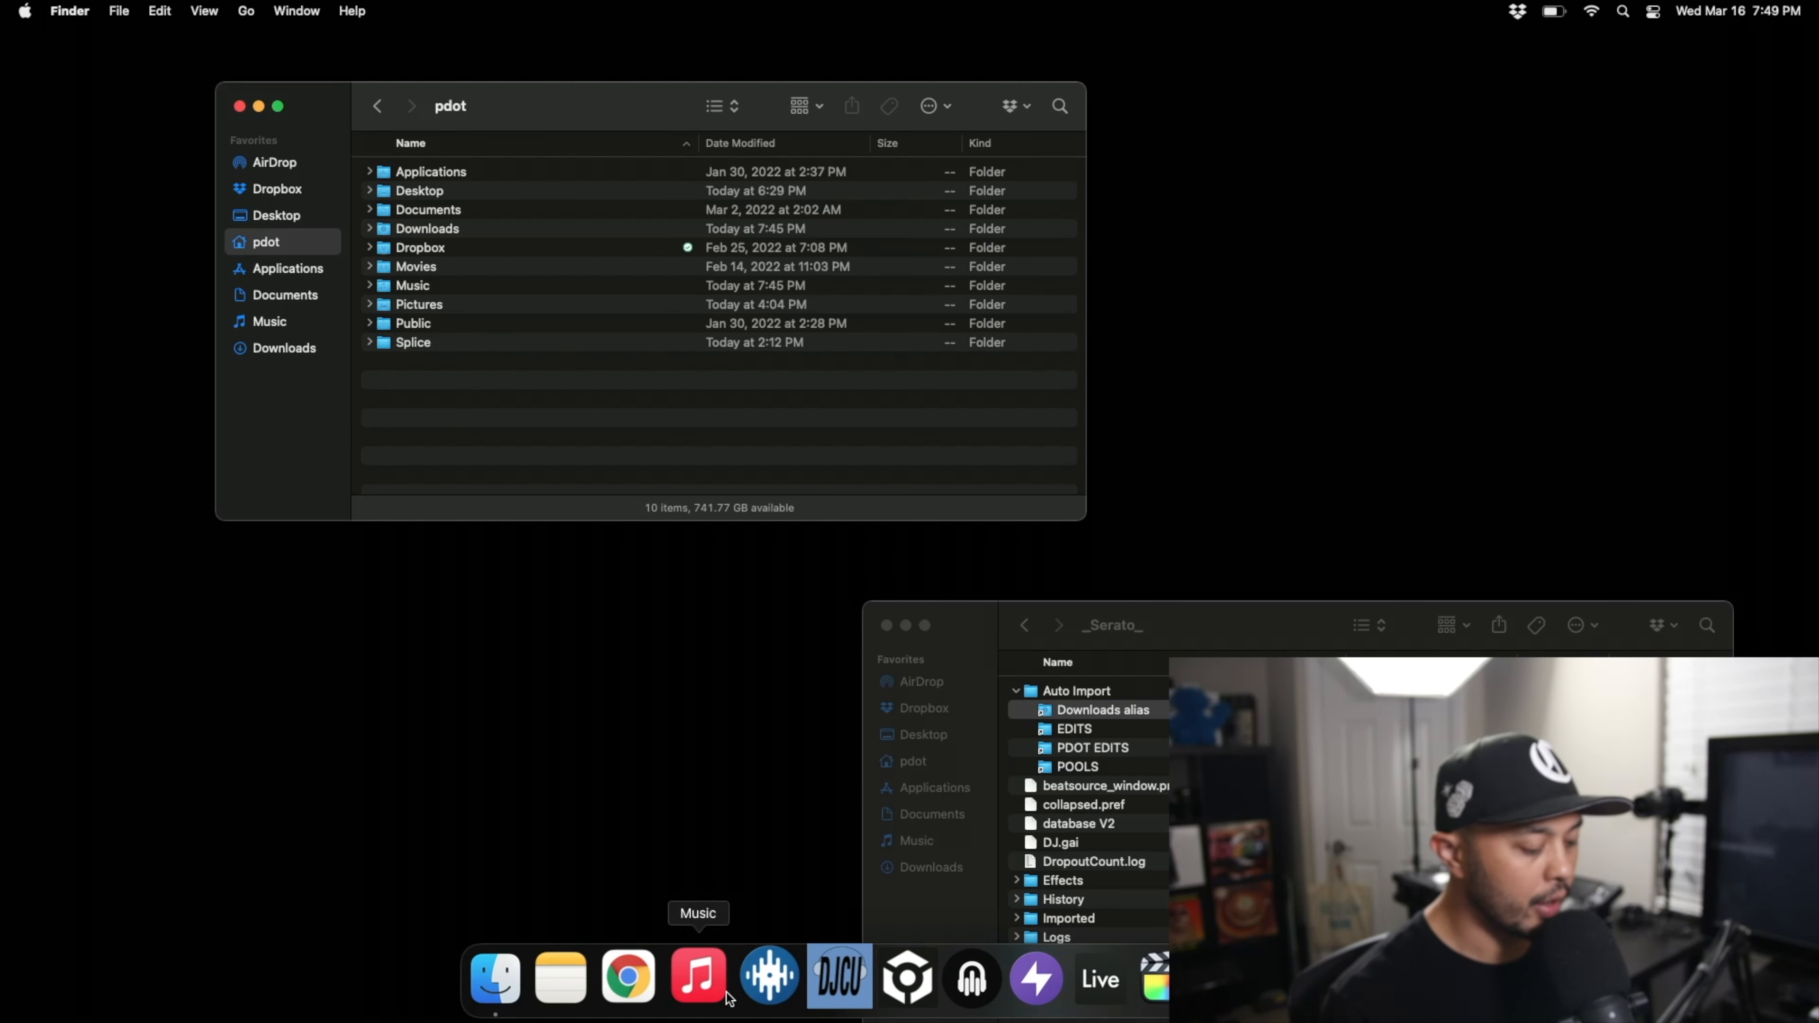
Step: Relaunch Serato, allow Downloads access, and select the new Downloads crate
click(765, 978)
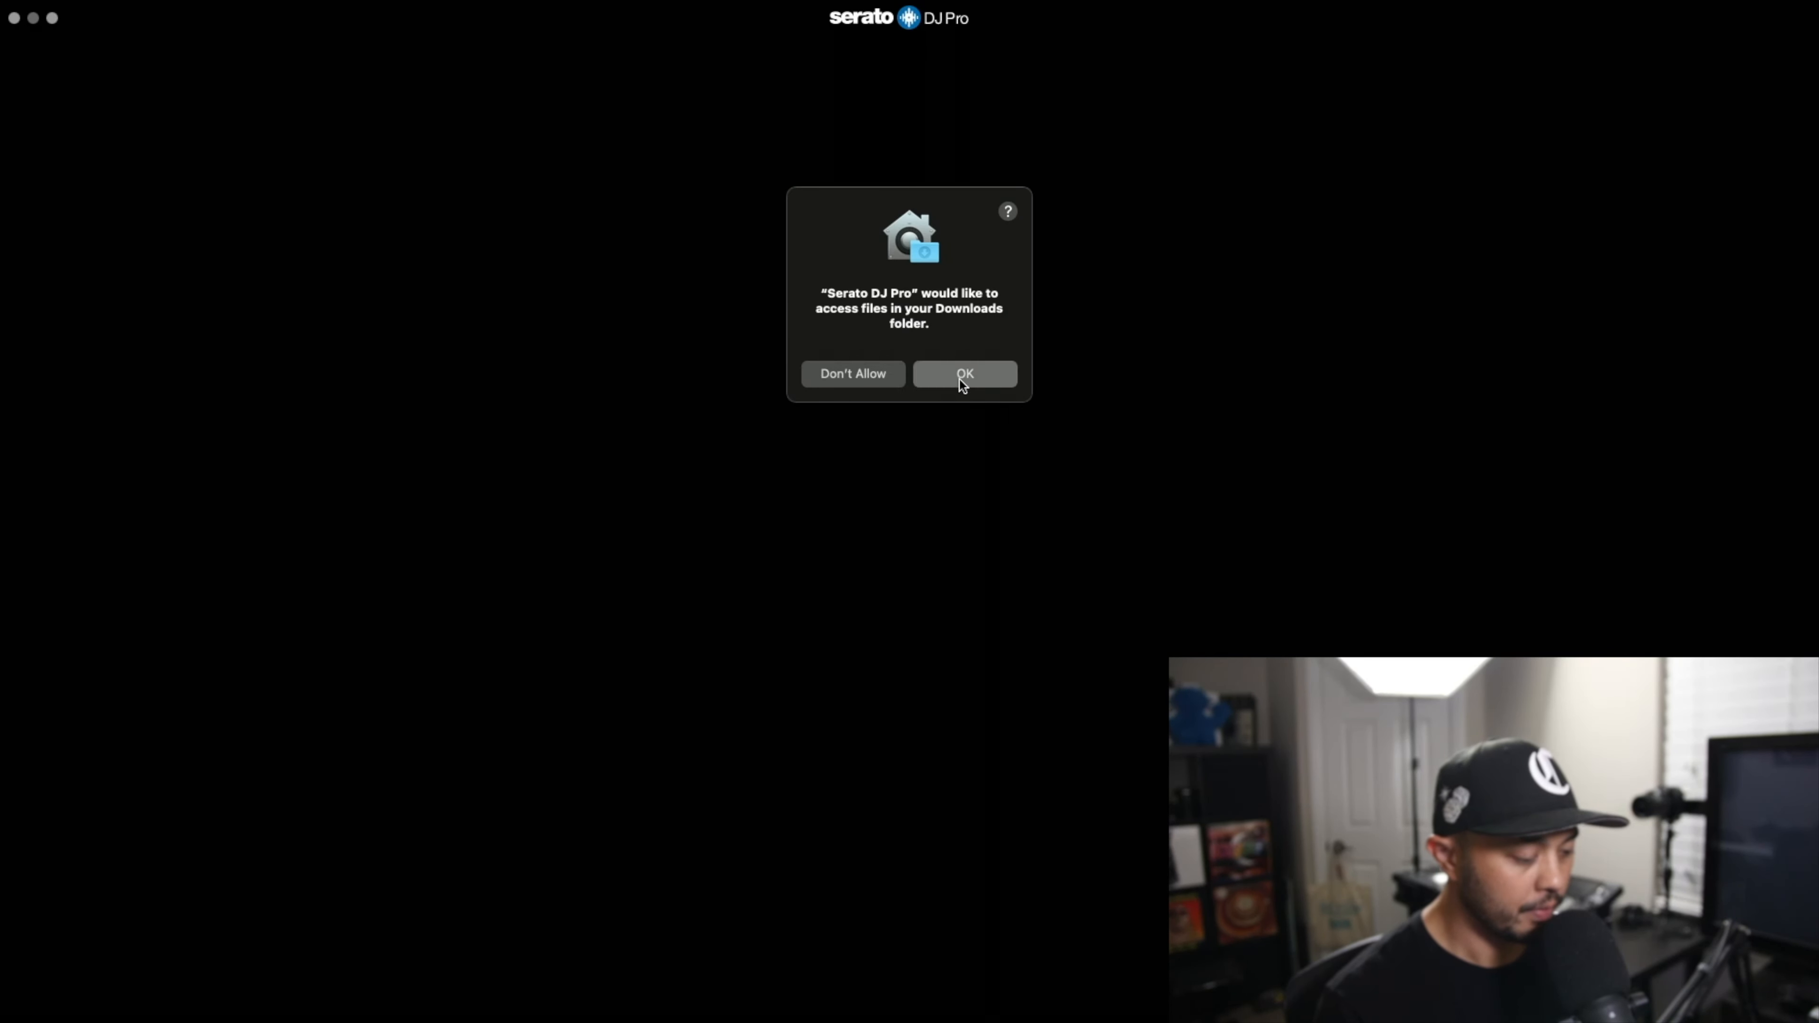
click(965, 373)
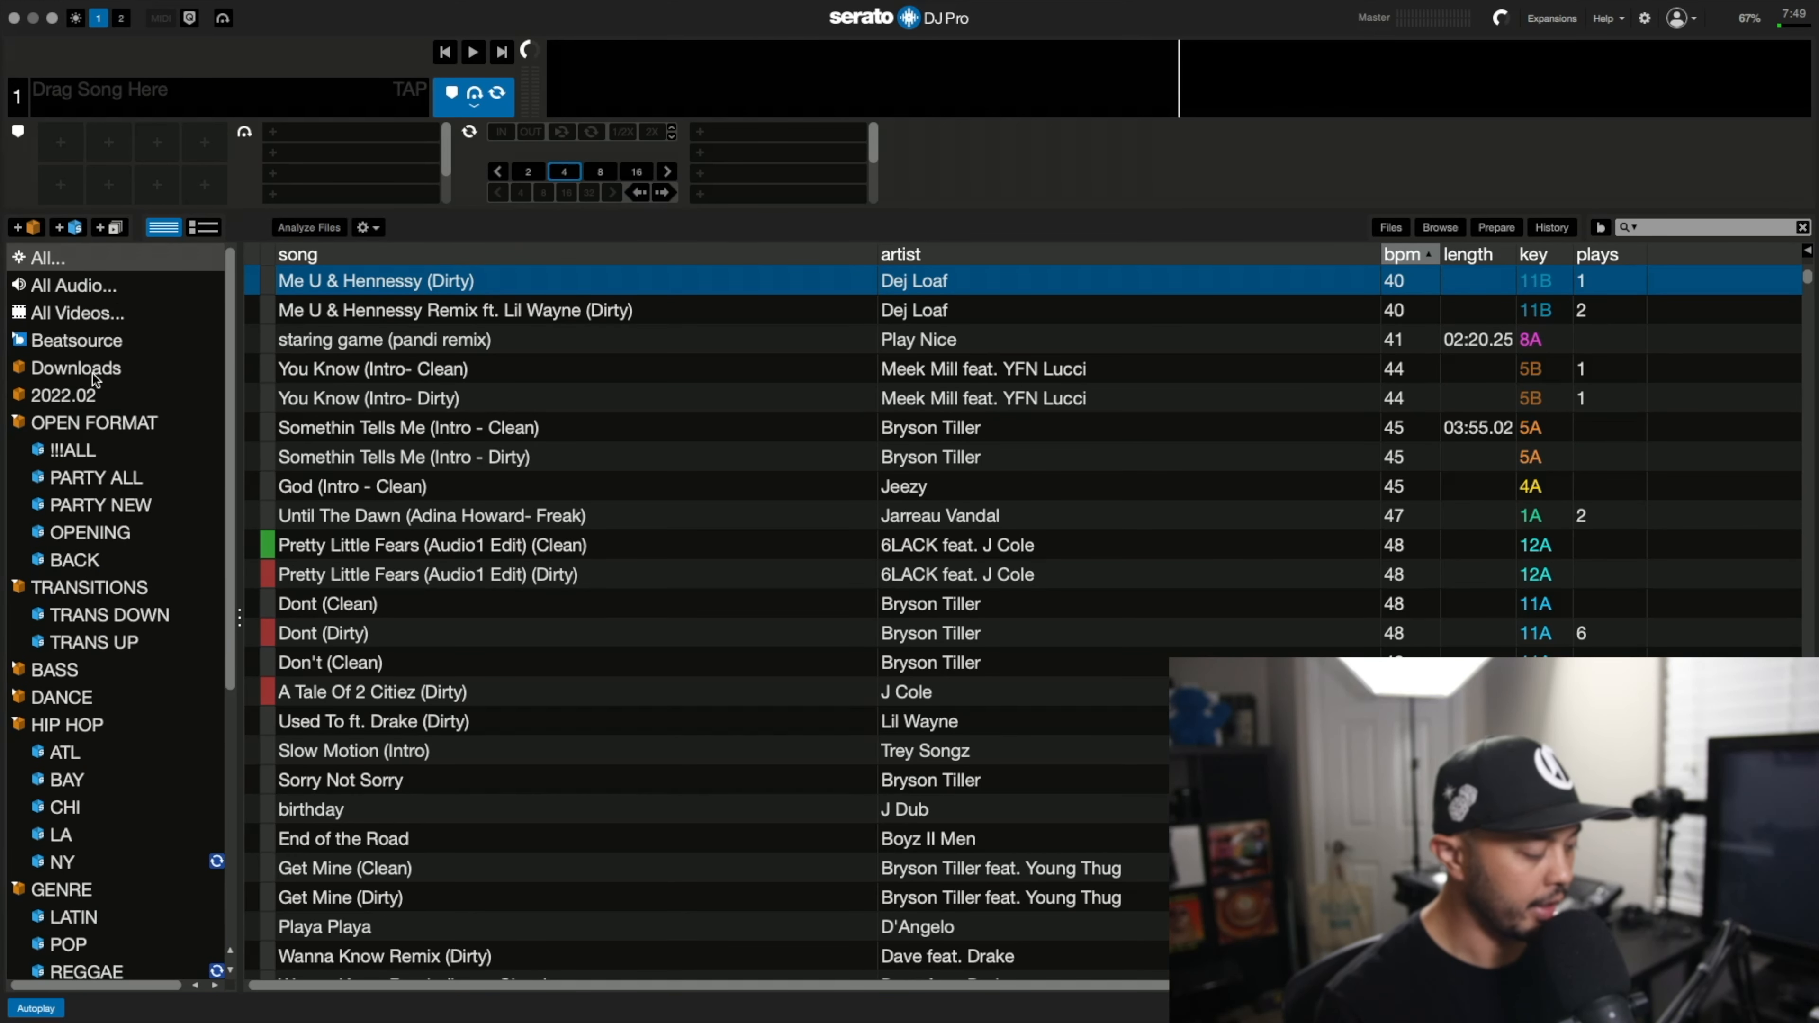
click(74, 367)
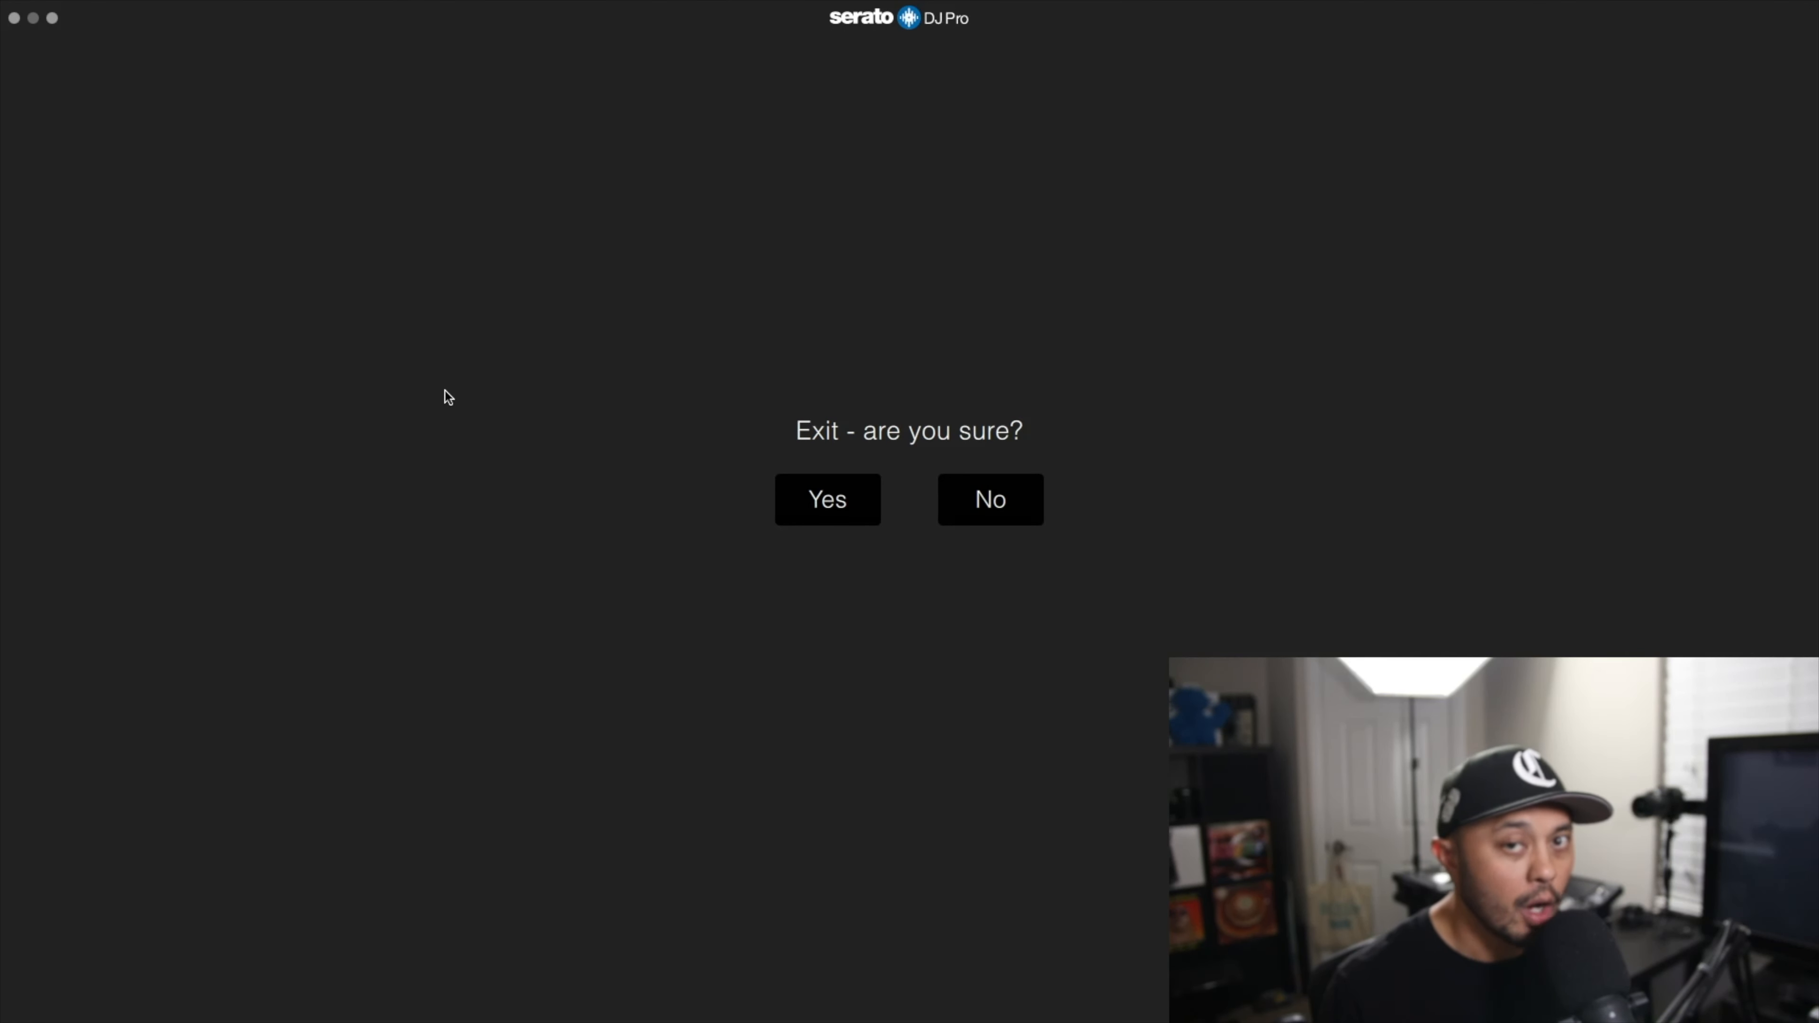
Step: Confirm quitting Serato, leaving Finder showing the Downloads alias in Auto Import
click(827, 499)
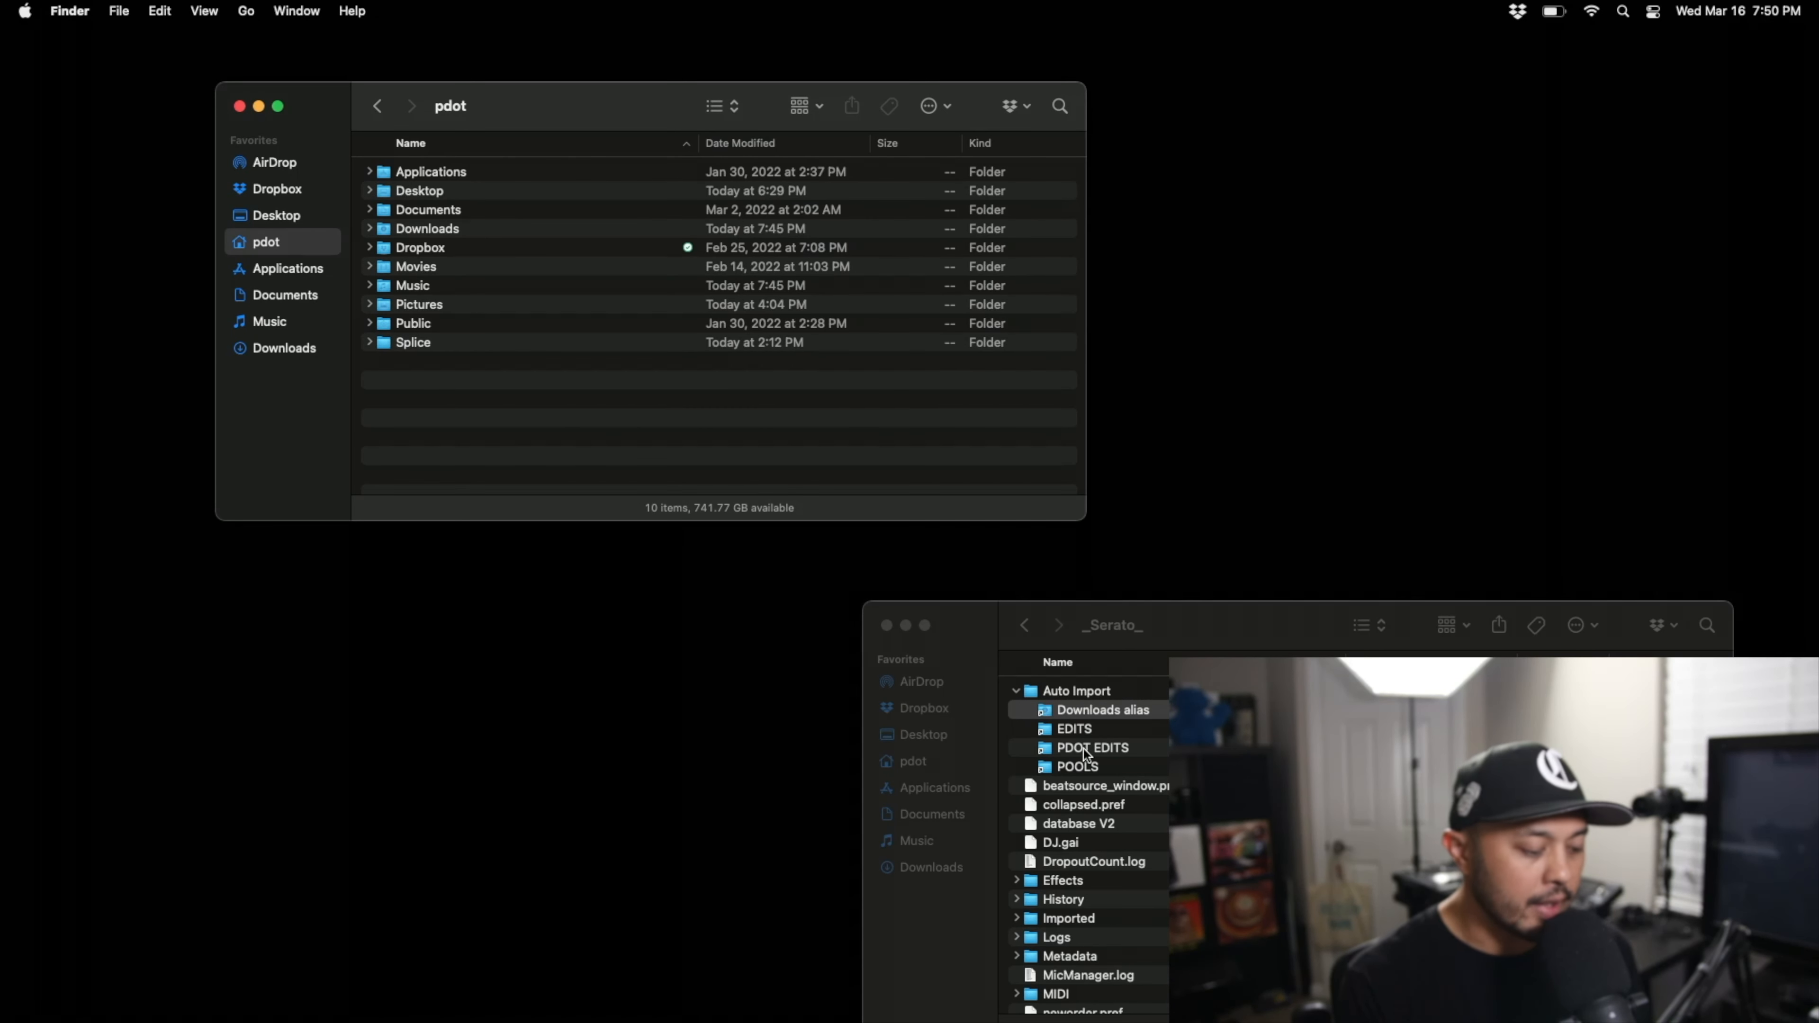
mouse_move(1102, 738)
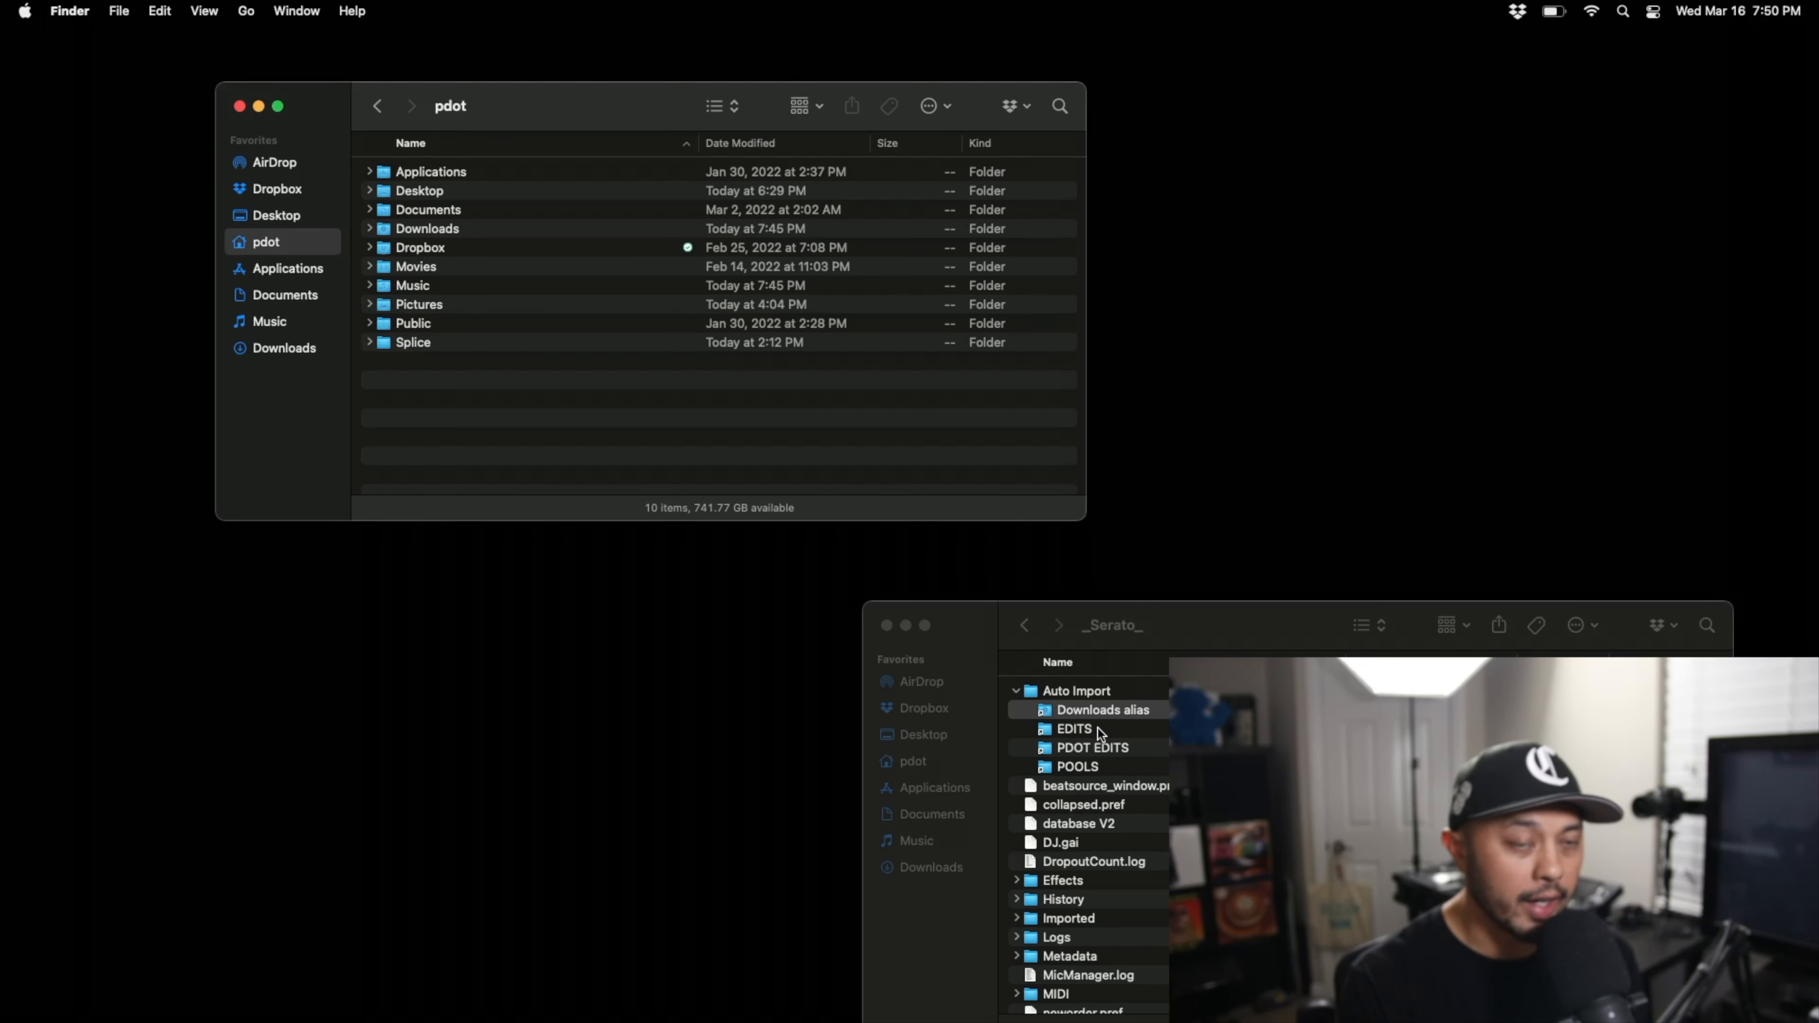
mouse_move(1111, 751)
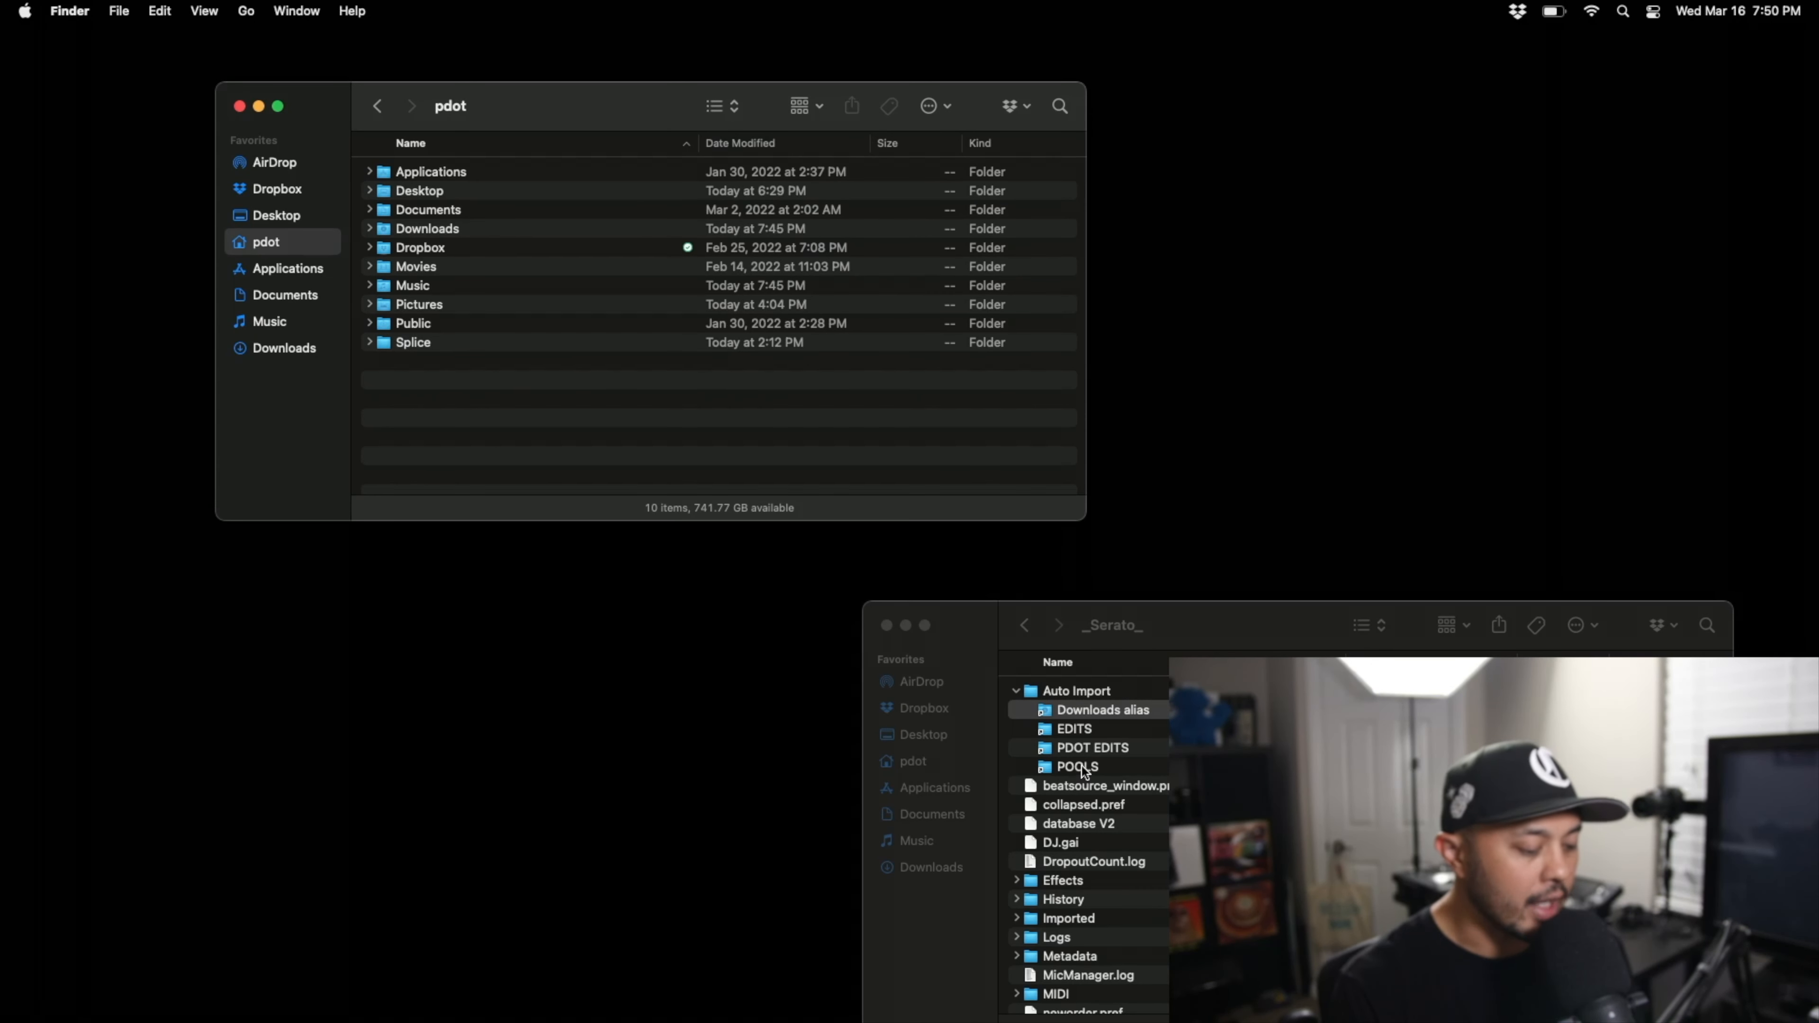
mouse_move(895, 482)
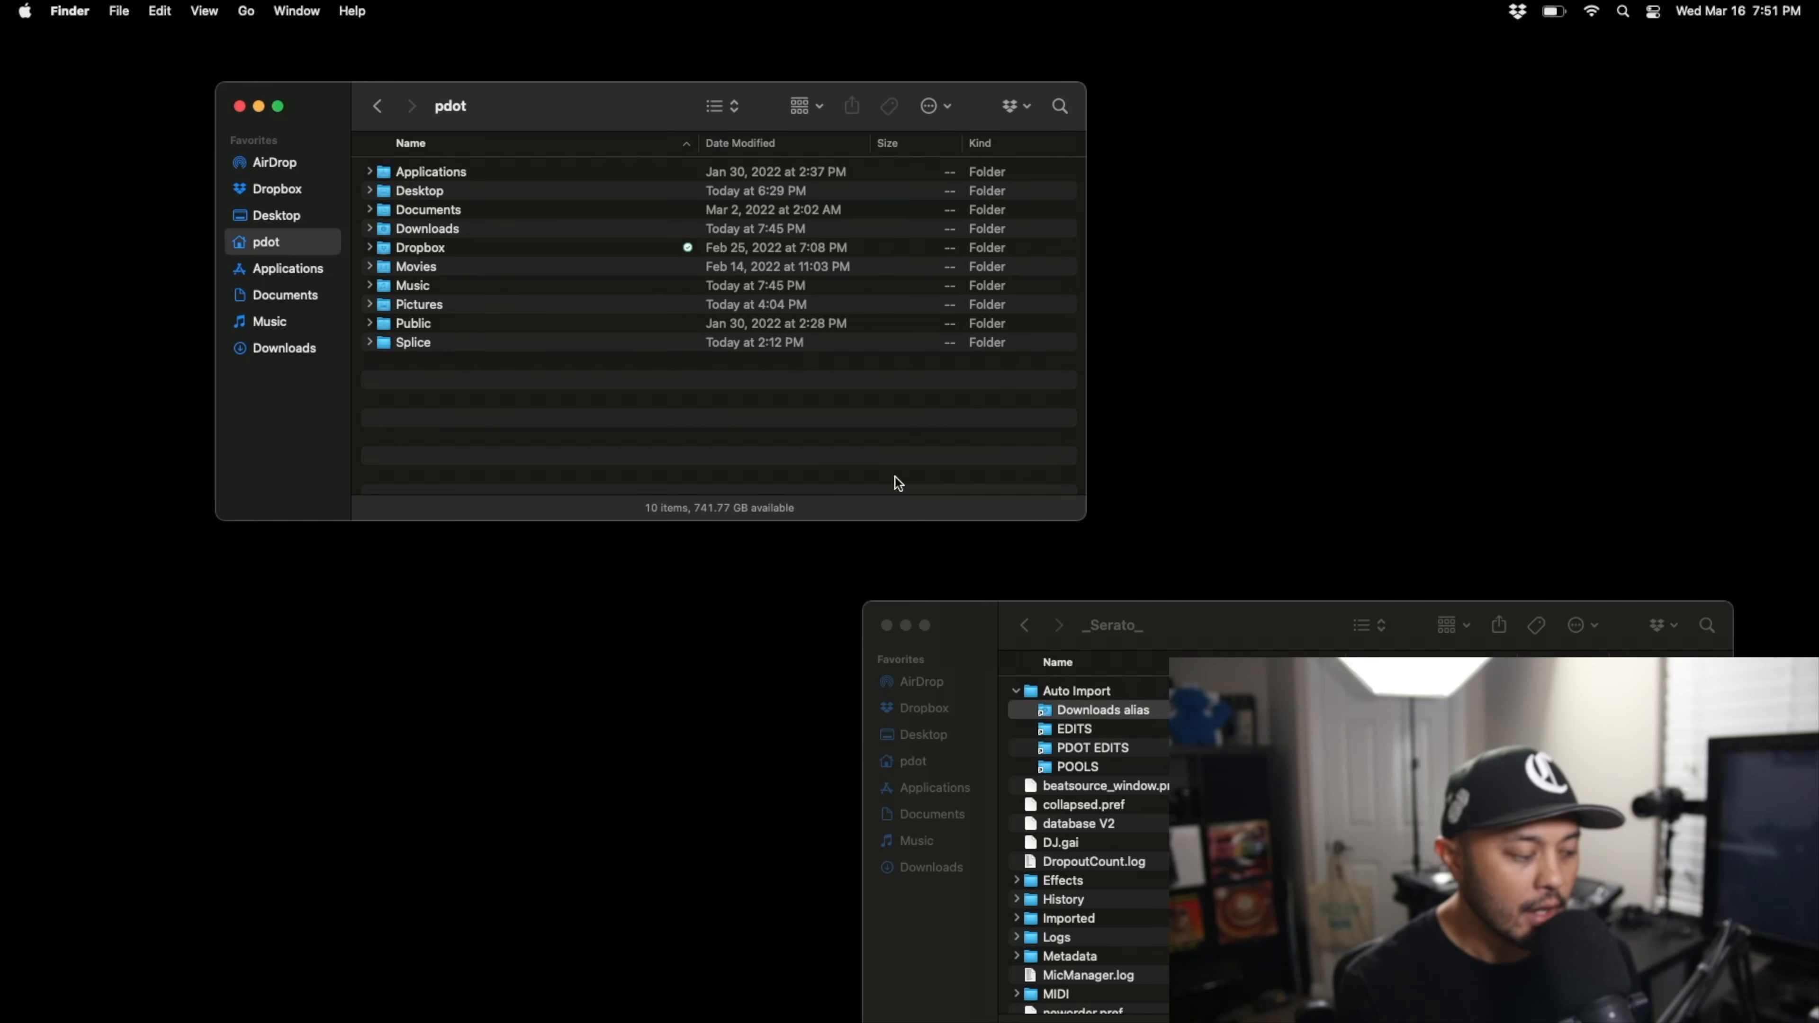
mouse_move(822, 492)
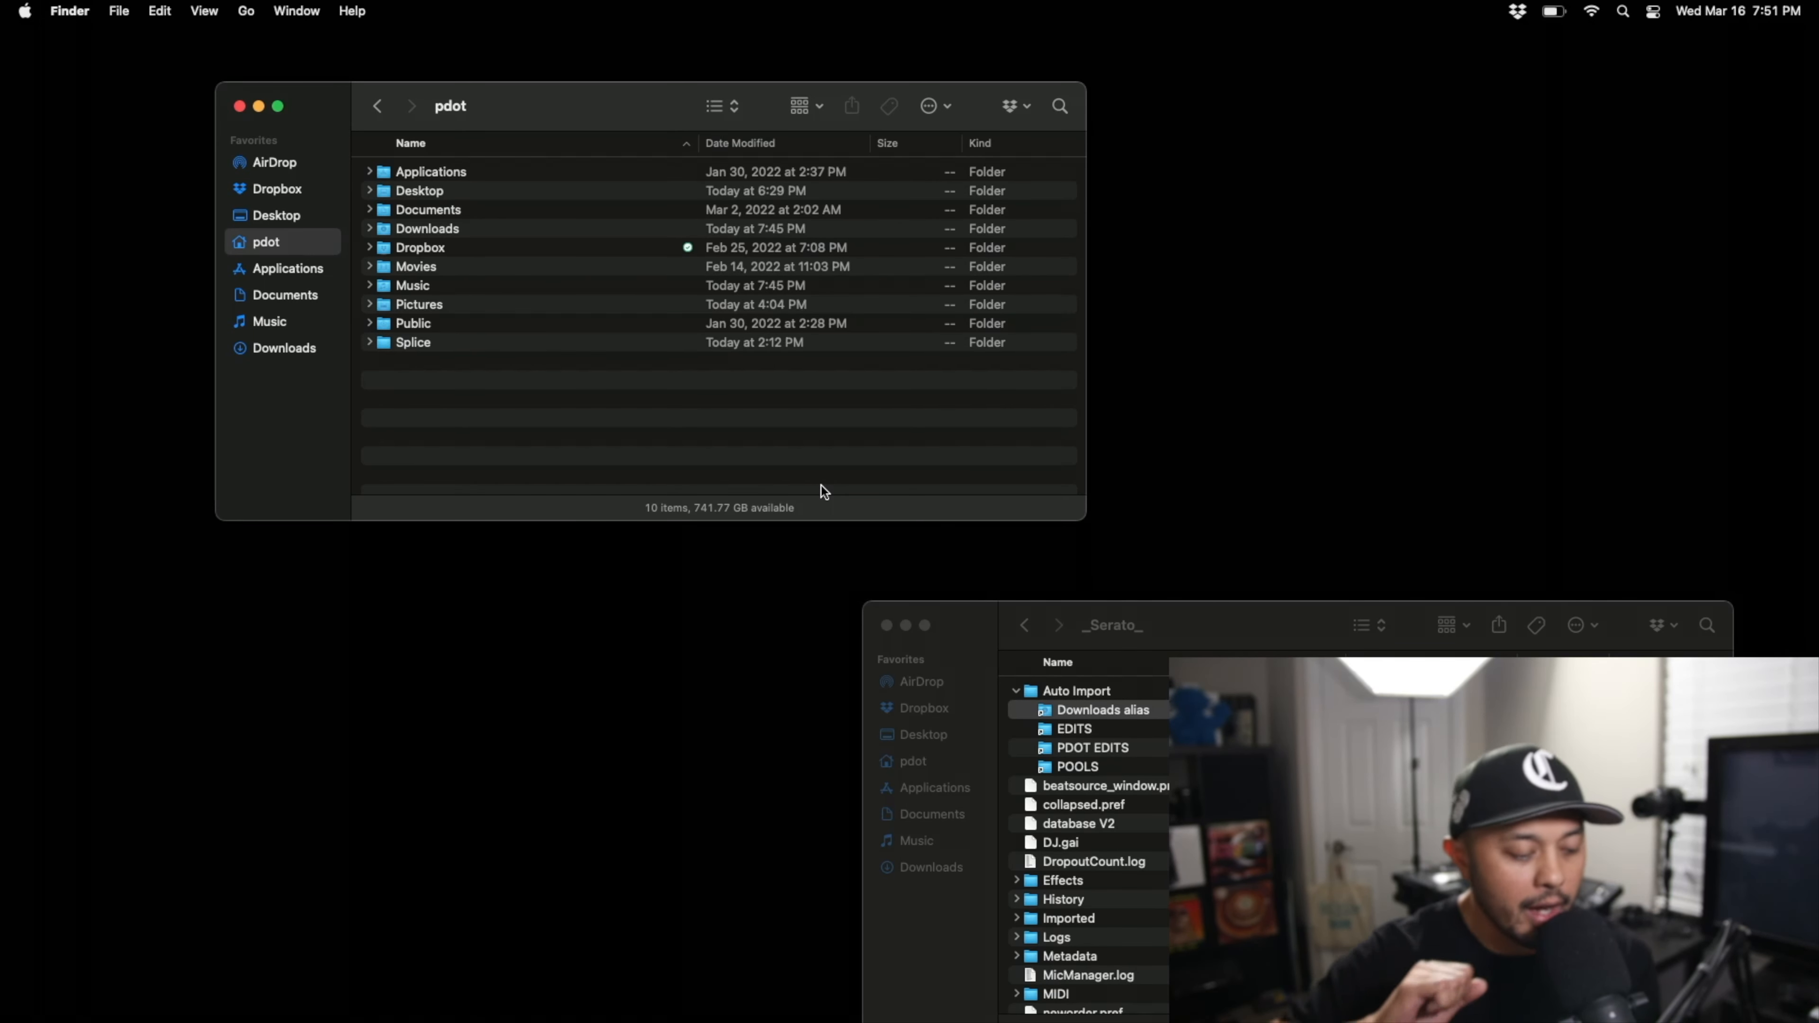